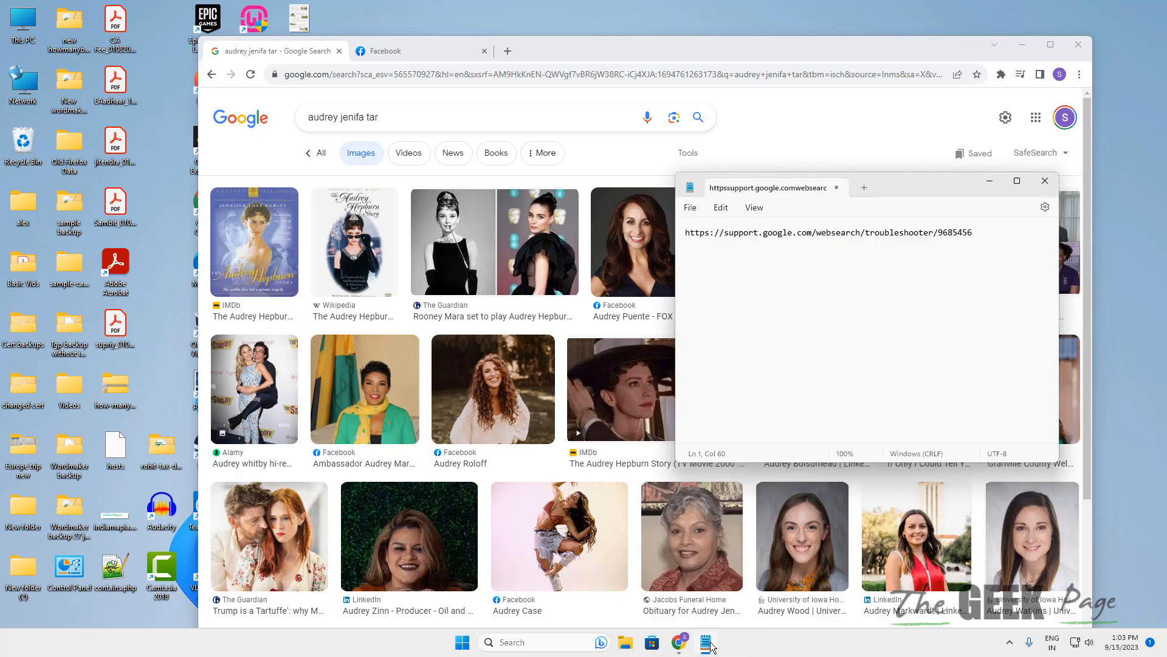
Minimize the notes window and dismiss the Starfield game notification.
click(1045, 181)
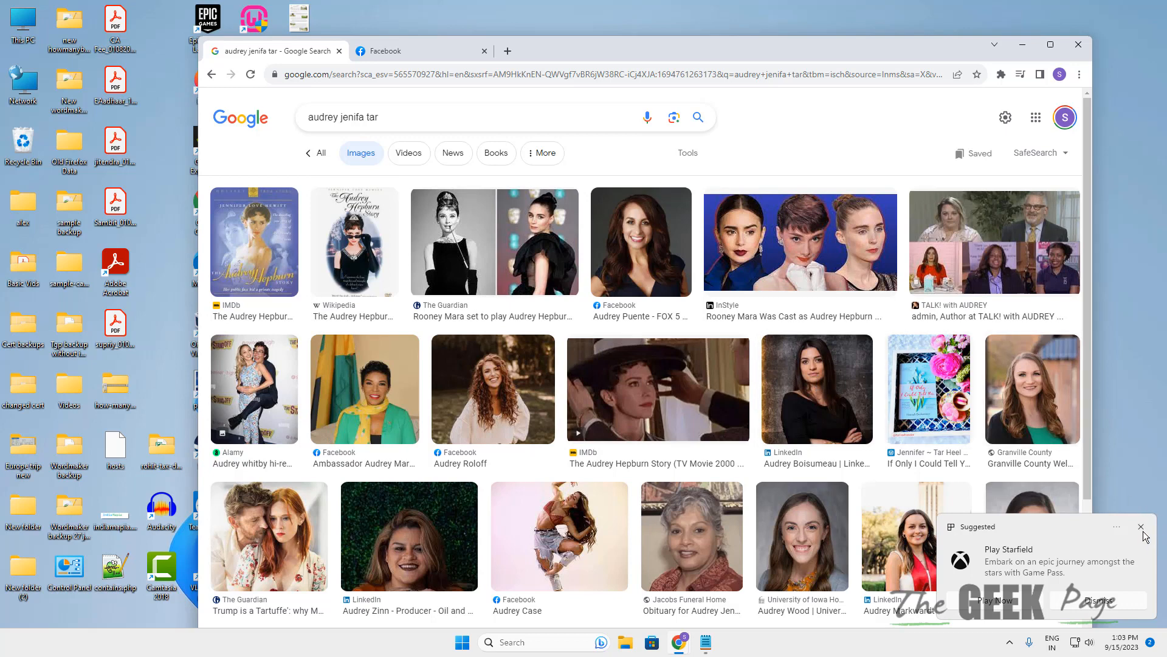
click(1142, 526)
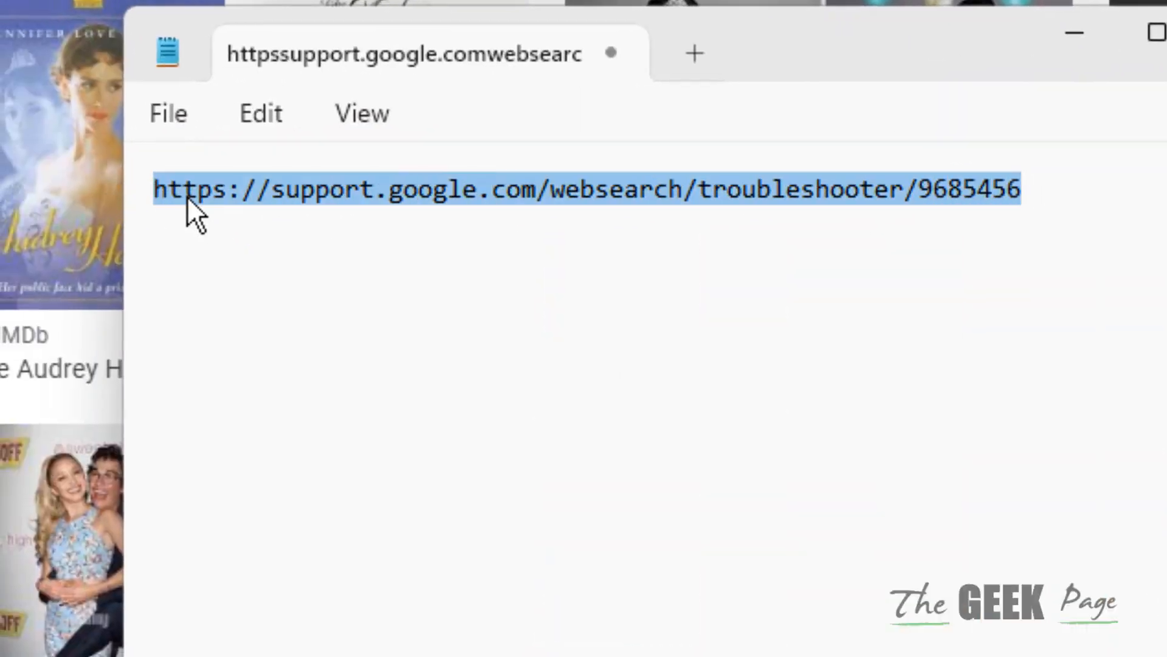
mouse_move(350, 402)
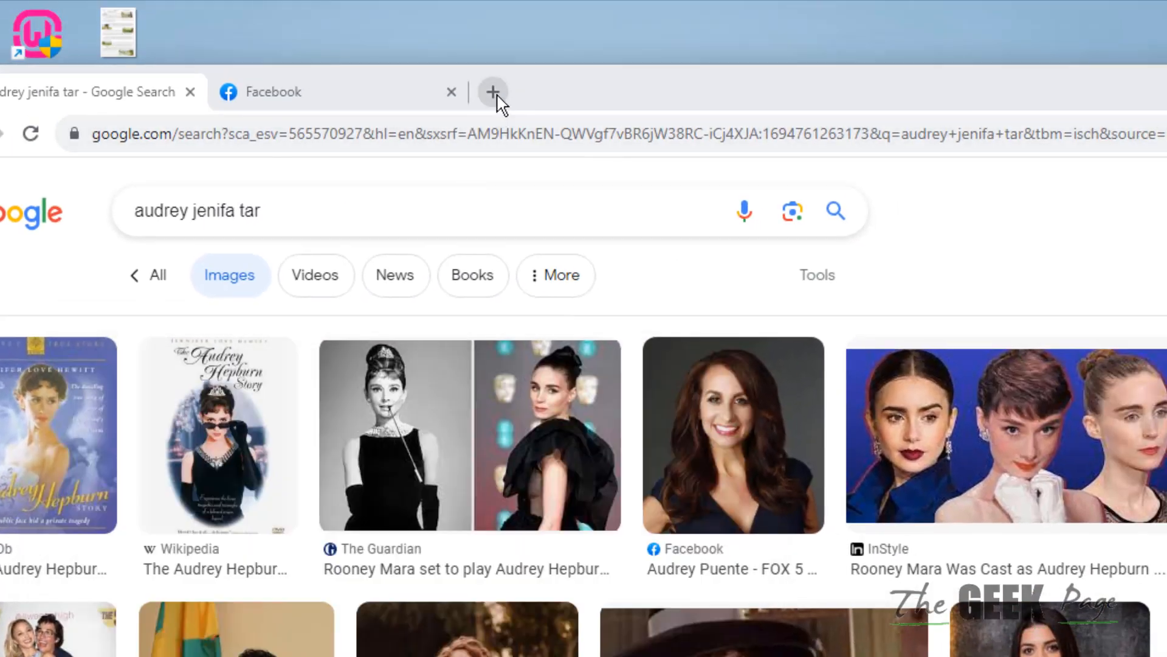
Start the troubleshooter in a new tab: remove information found in search results and on a website.
click(492, 92)
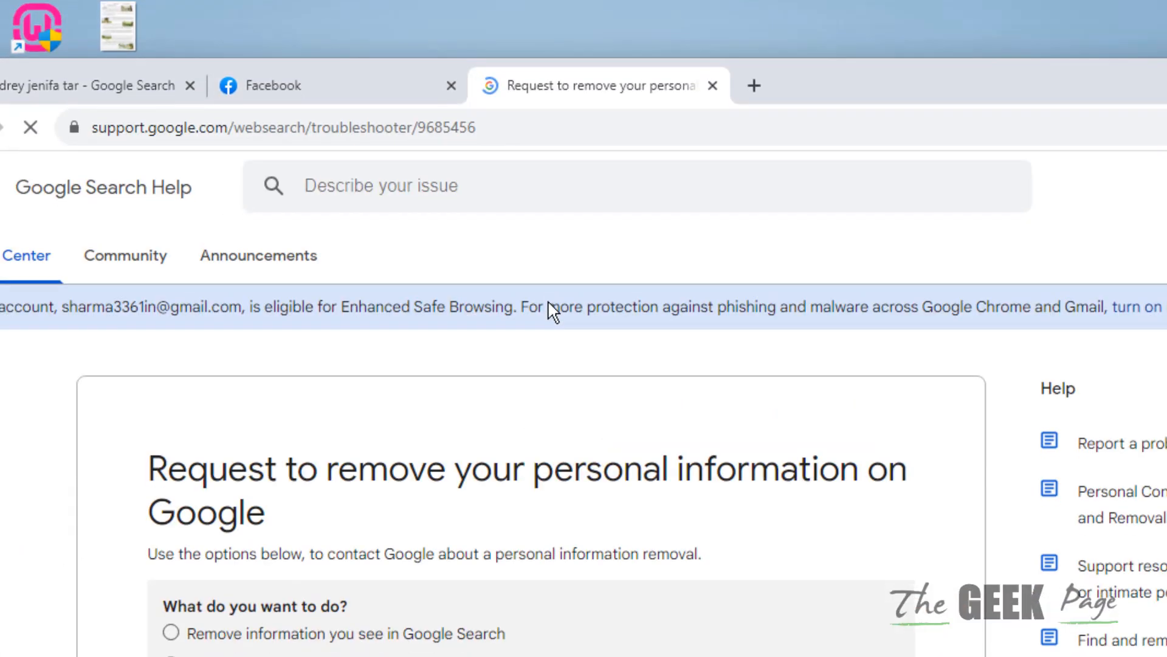
scroll(down, 3)
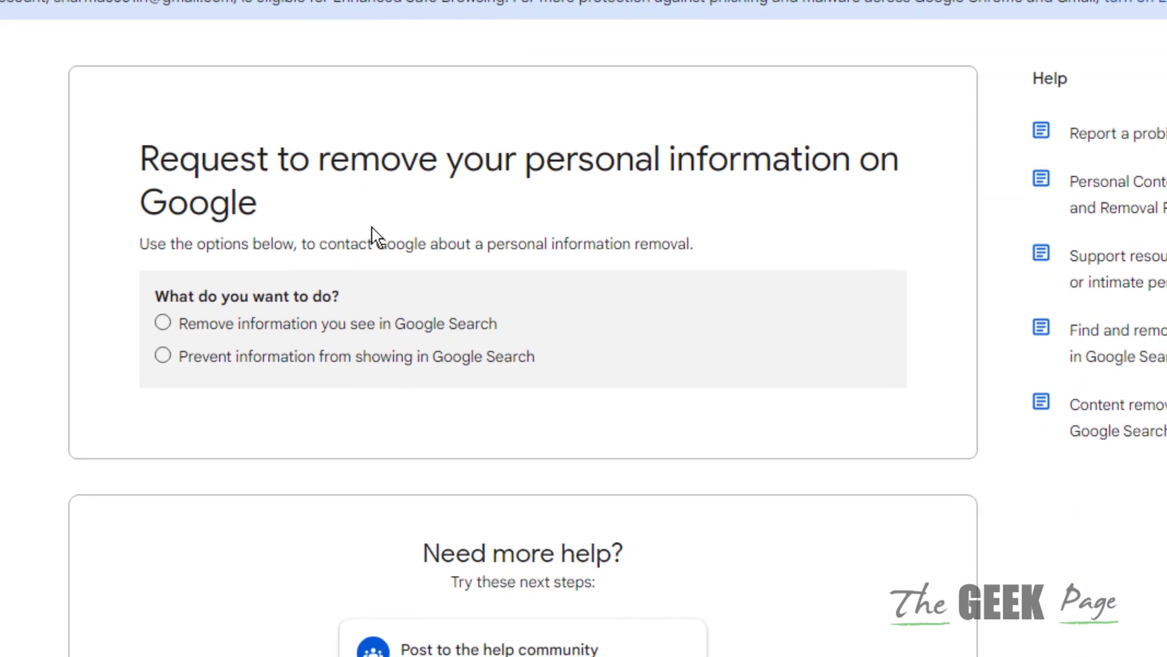
mouse_move(184, 341)
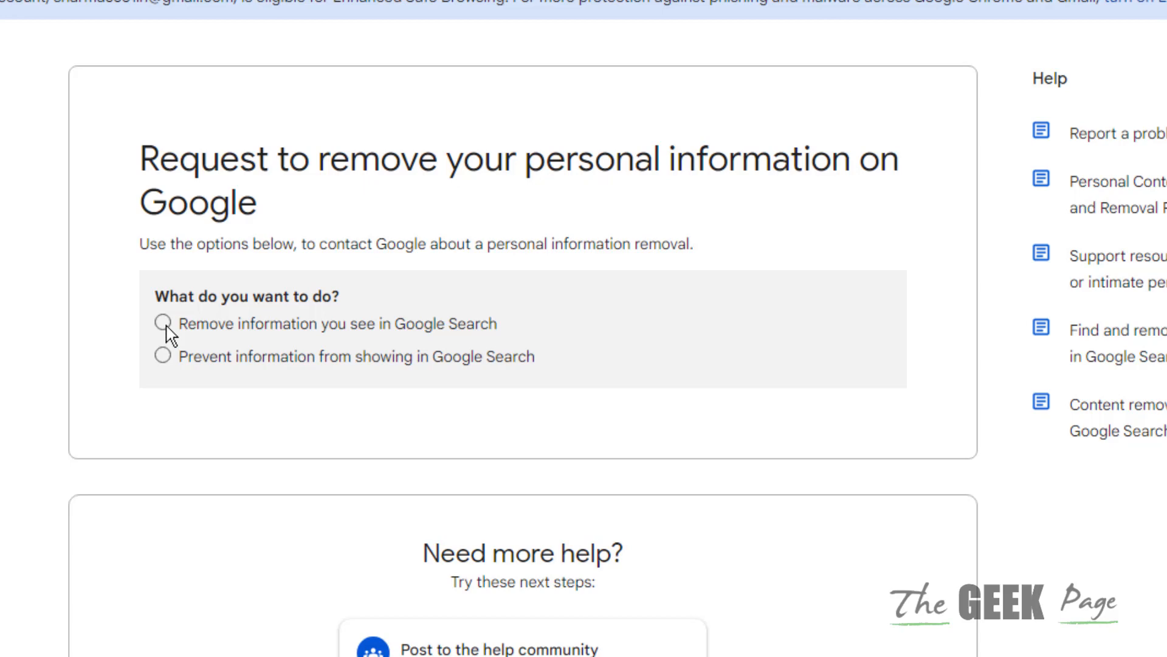
click(162, 323)
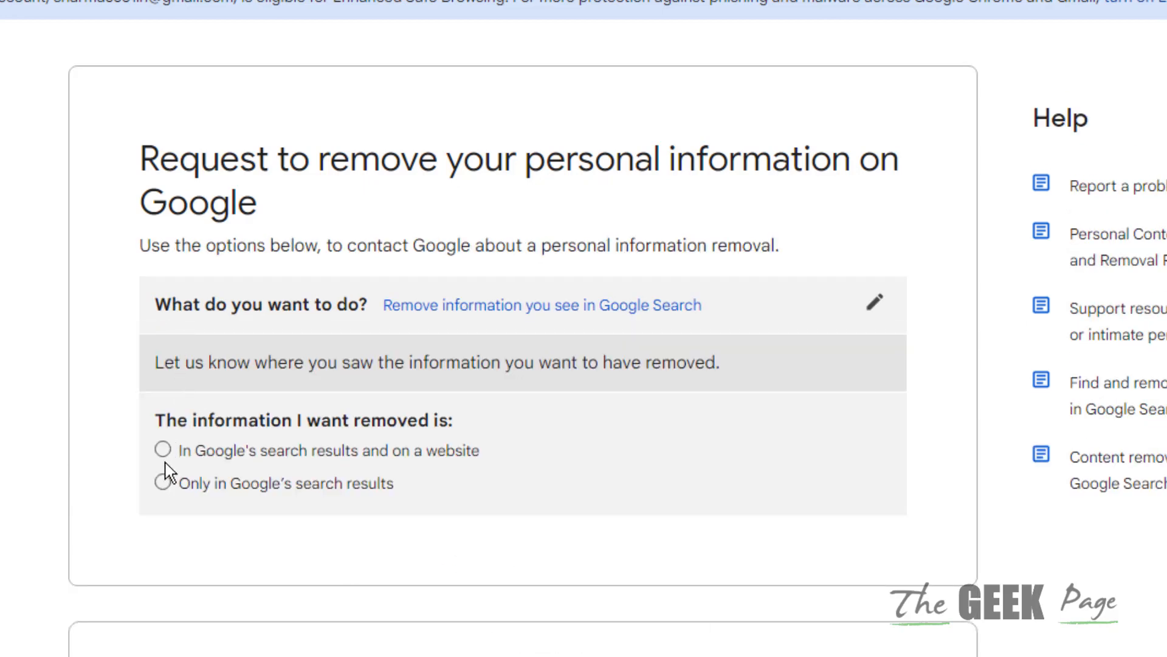
mouse_move(215, 477)
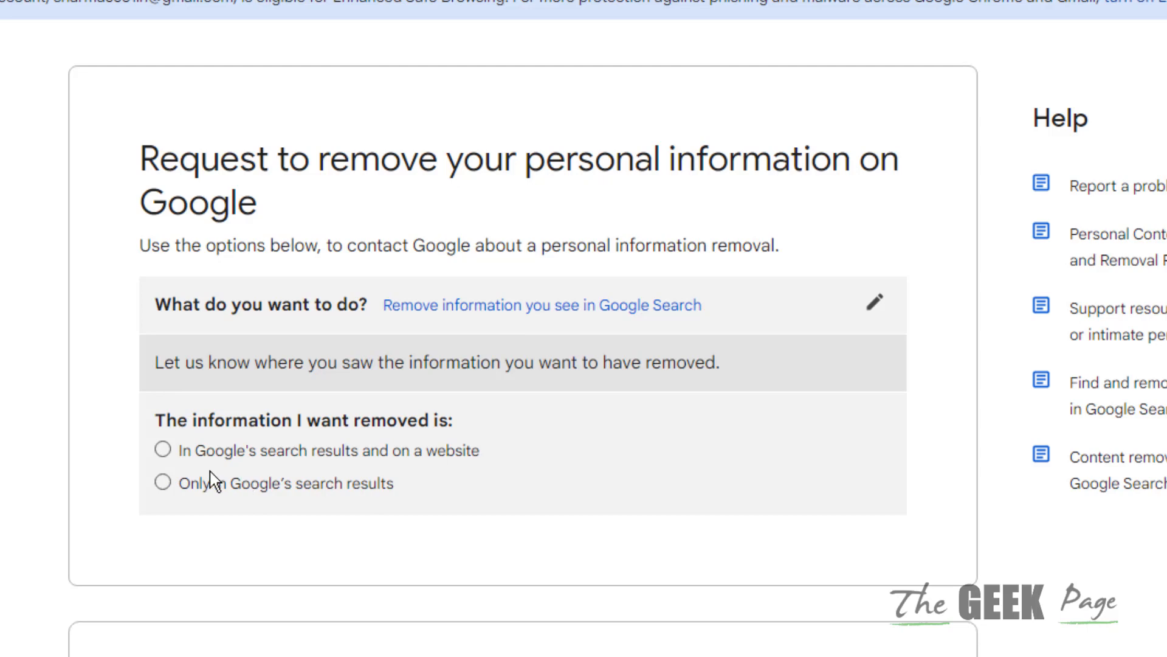
click(162, 451)
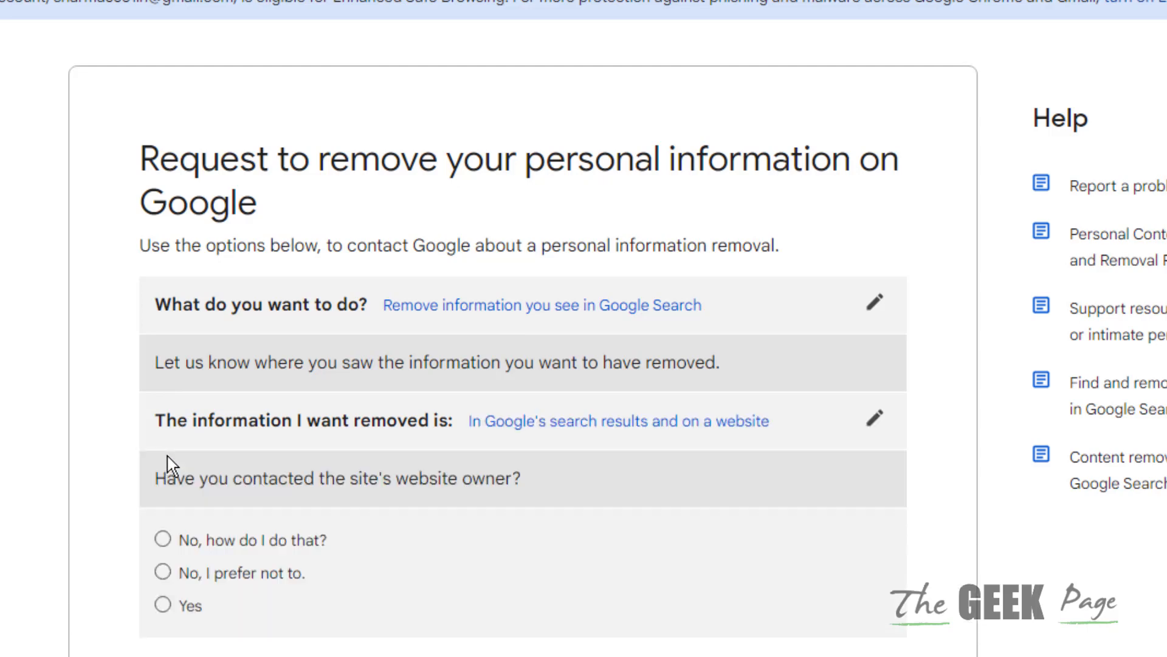
Answer not contacting the site owner and choose exploitative removal practices content.
scroll(down, 3)
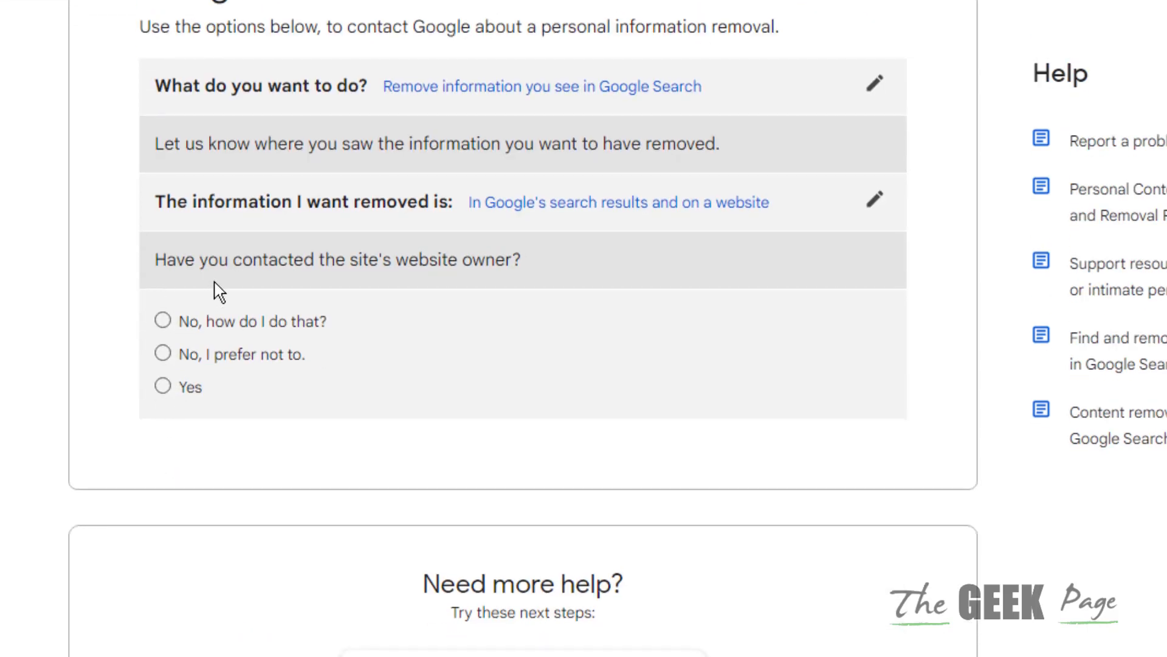
mouse_move(513, 290)
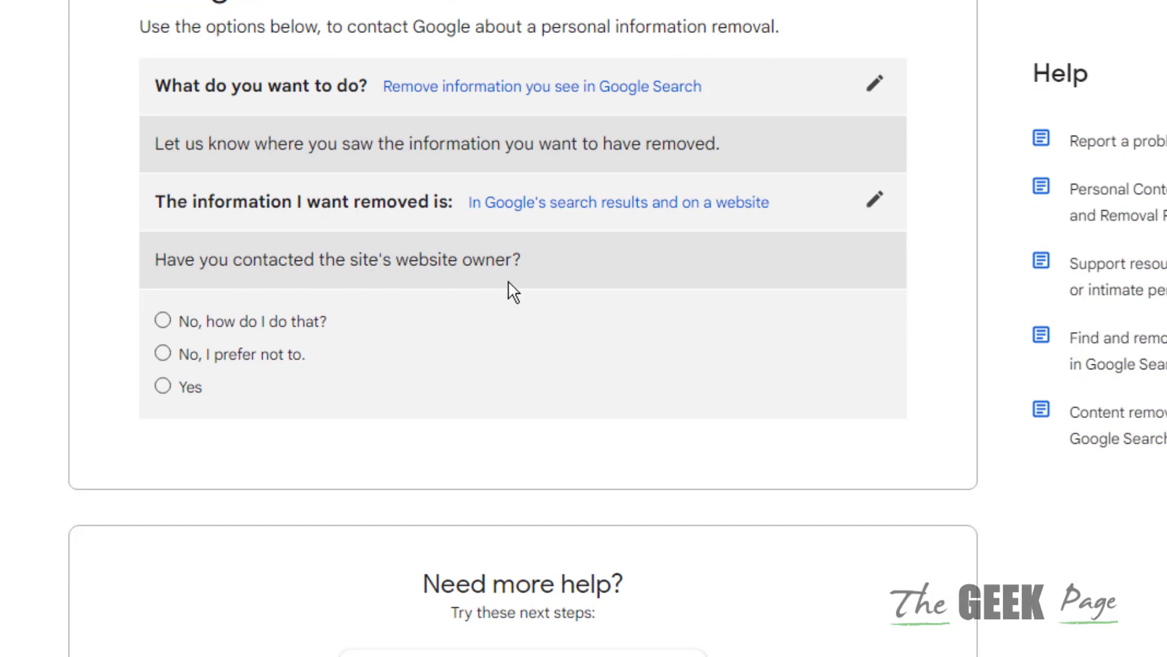
mouse_move(182, 344)
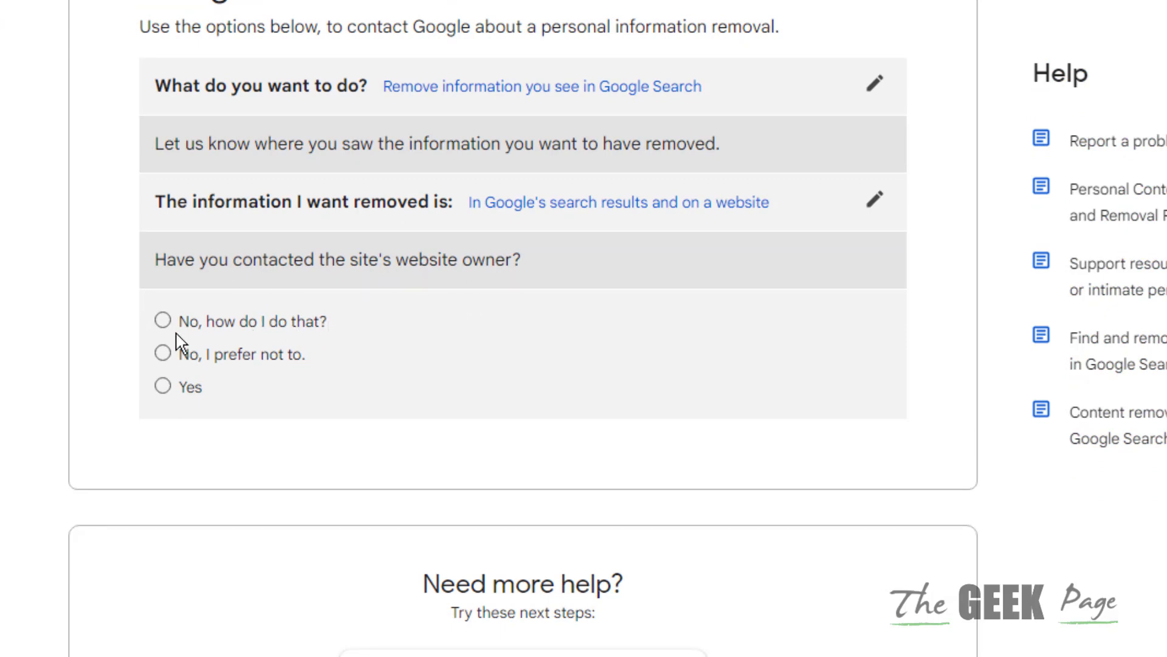
click(163, 354)
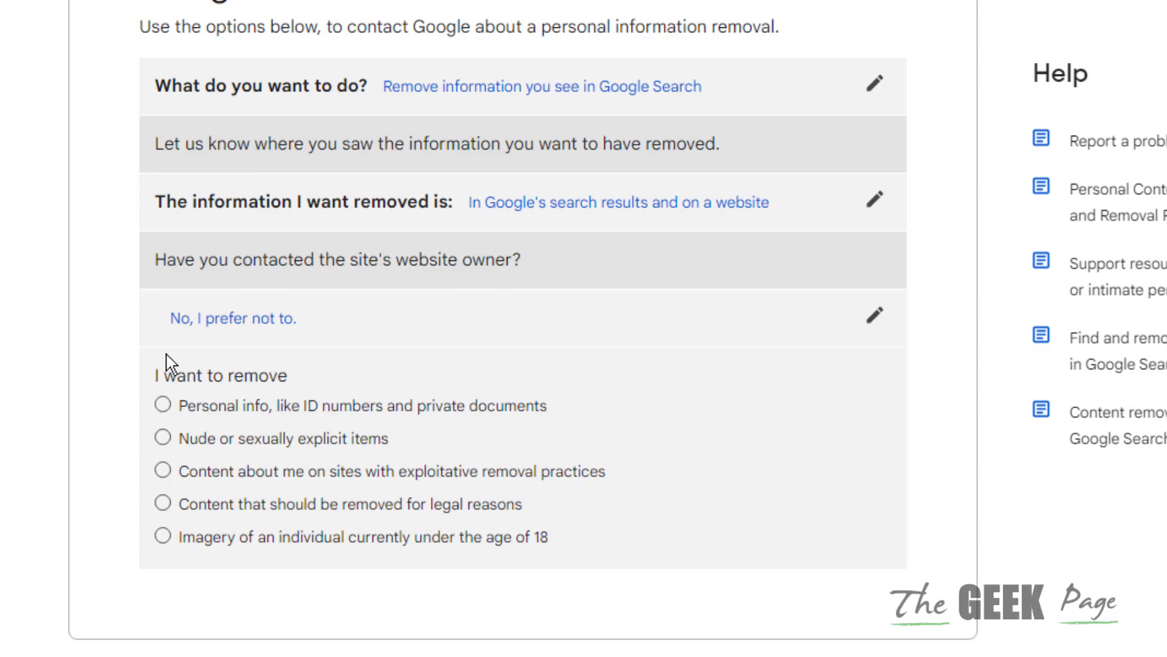
mouse_move(329, 514)
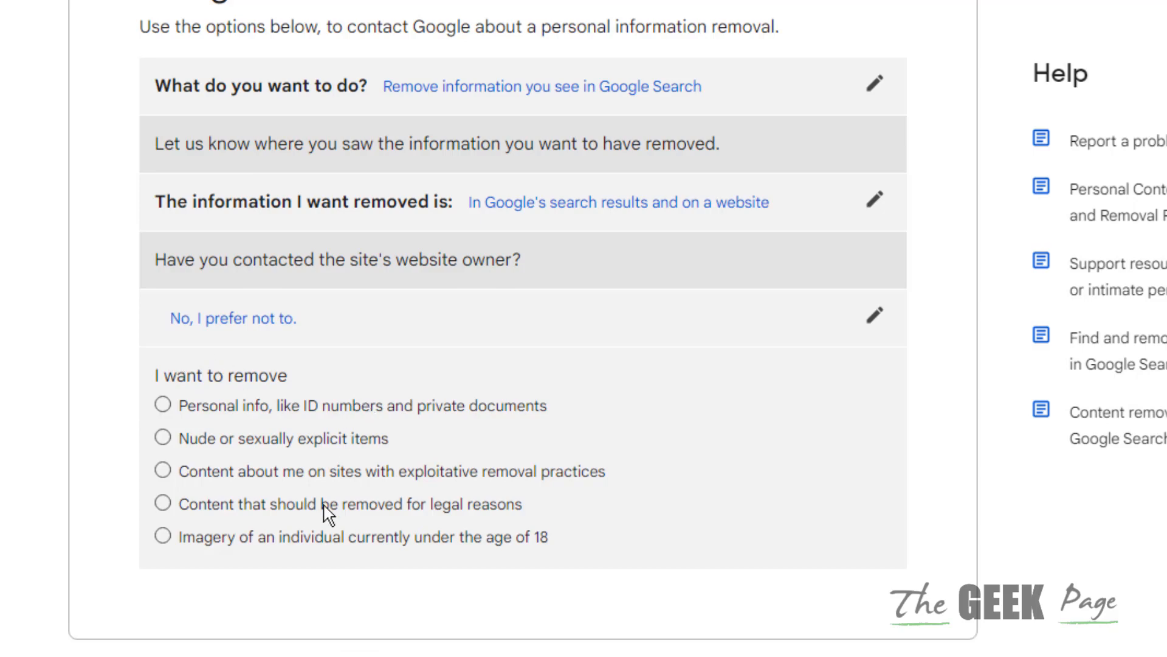
mouse_move(176, 529)
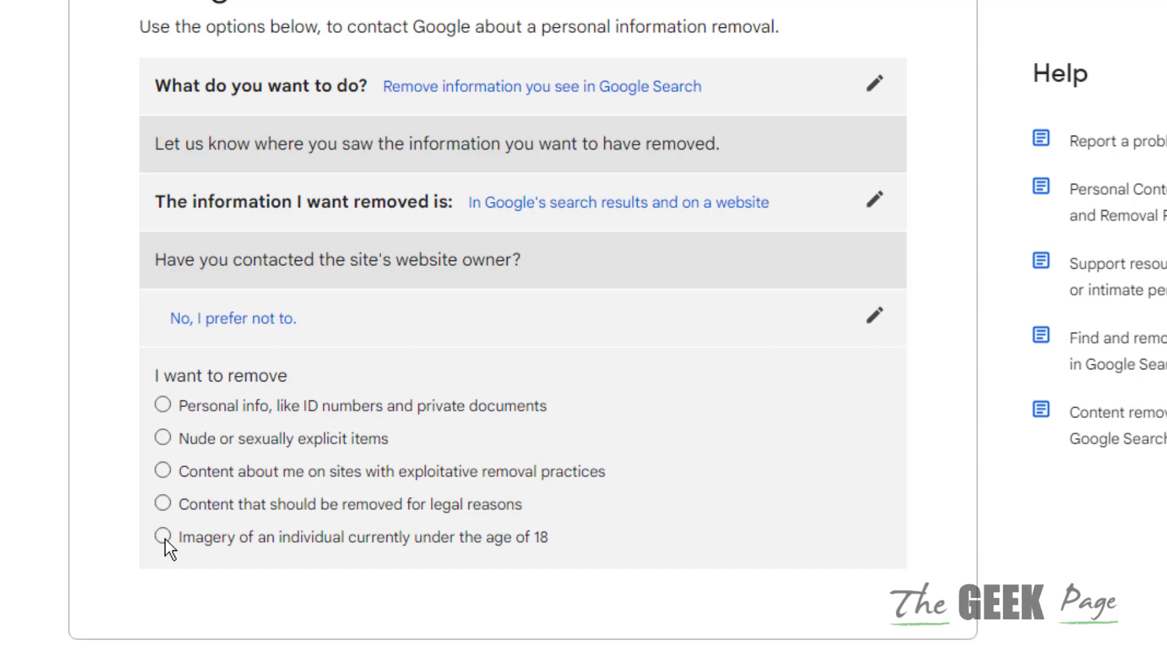
mouse_move(169, 483)
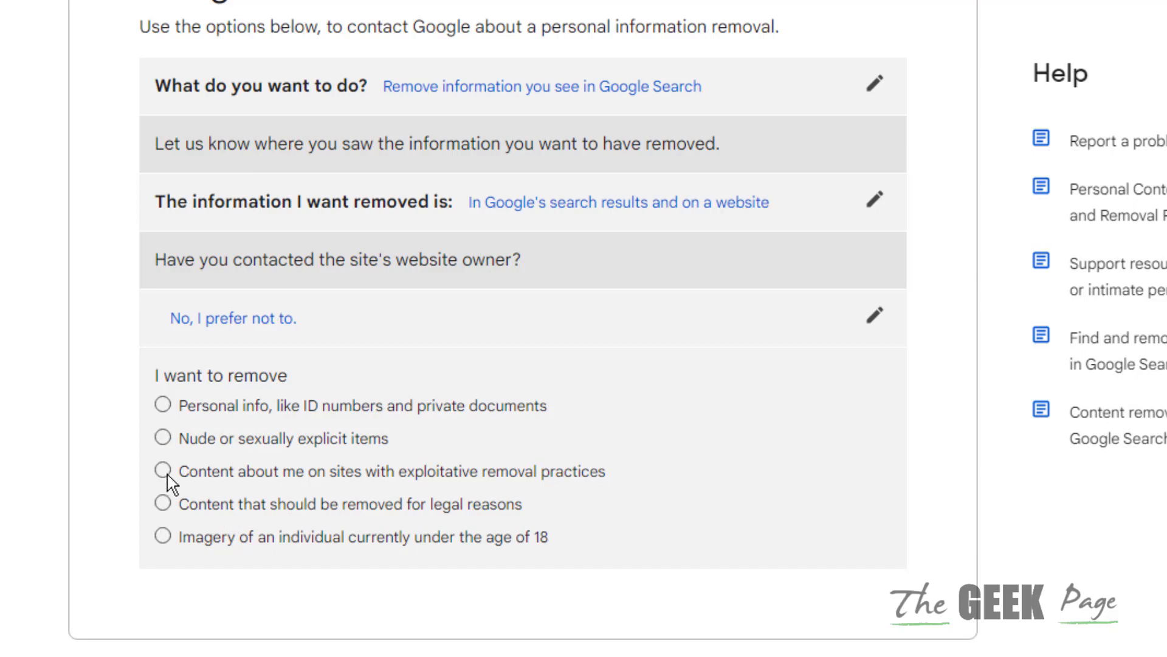
click(163, 471)
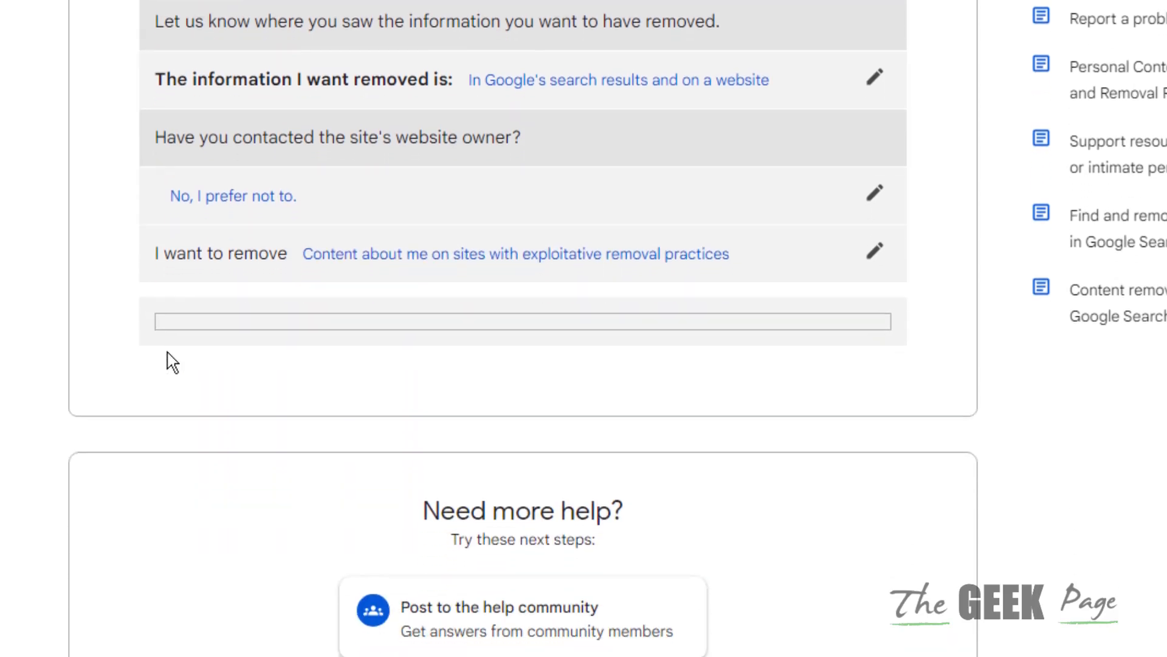
Choose 'Content contains your personal information' with India as residence, then continue.
scroll(up, 3)
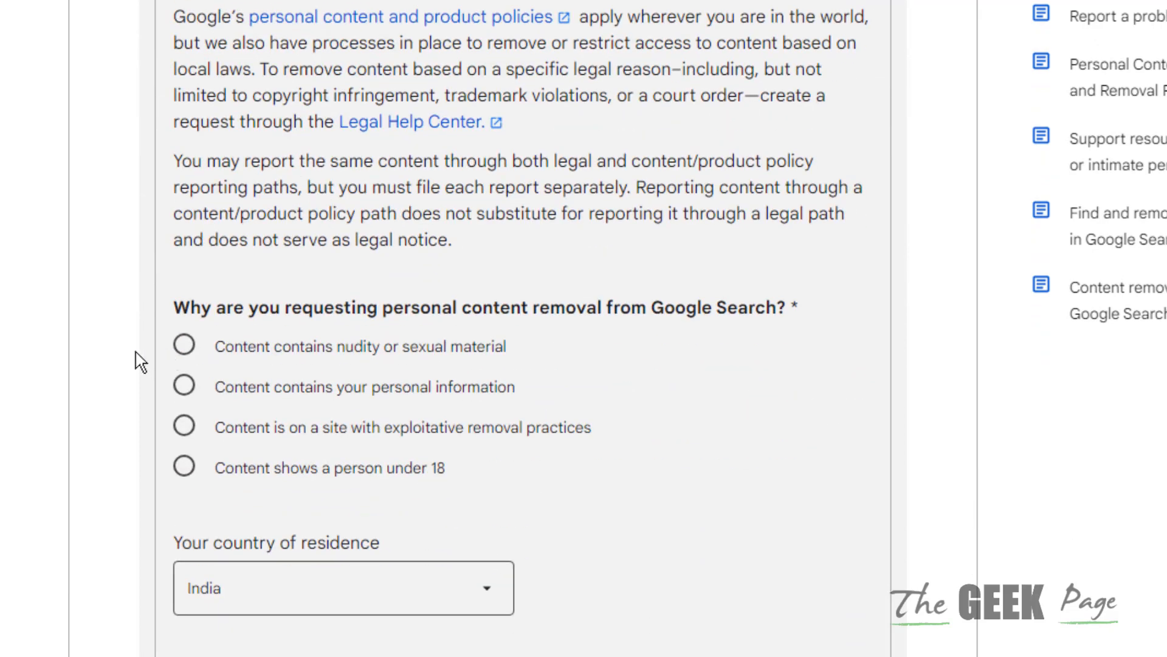
scroll(down, 3)
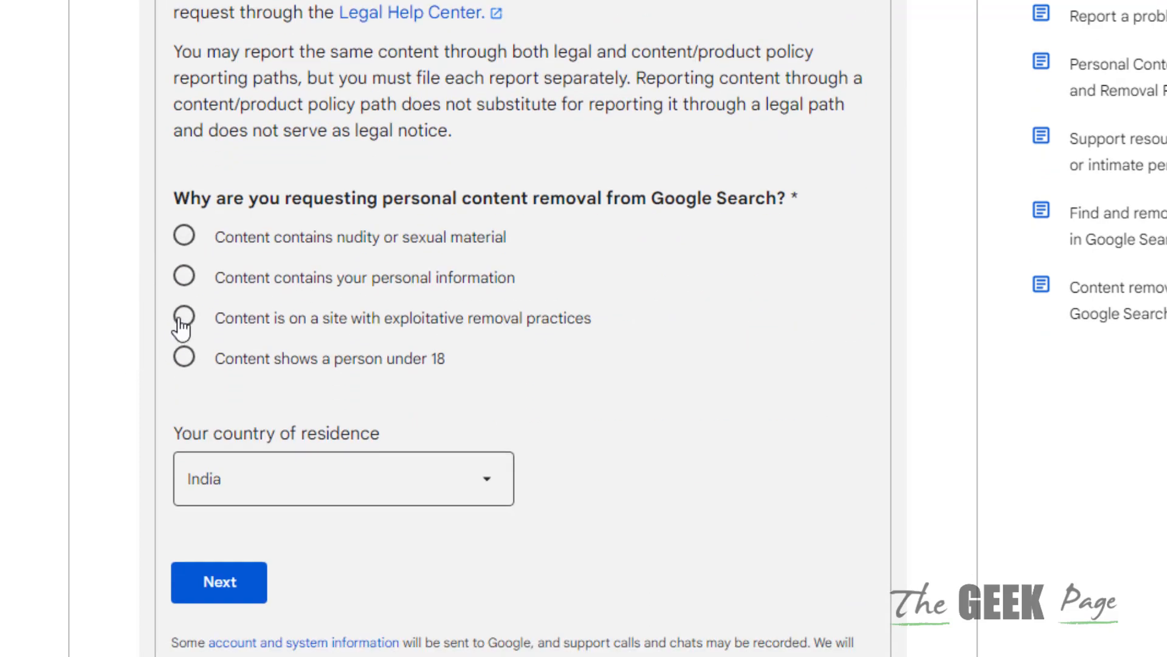
mouse_move(464, 326)
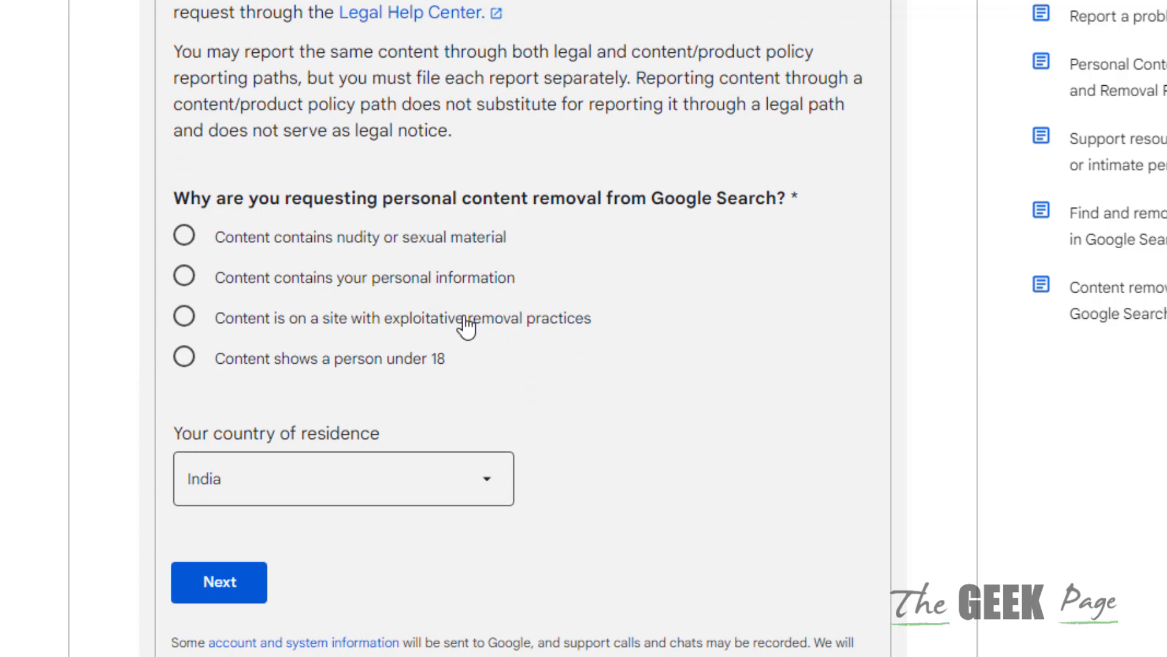
mouse_move(511, 401)
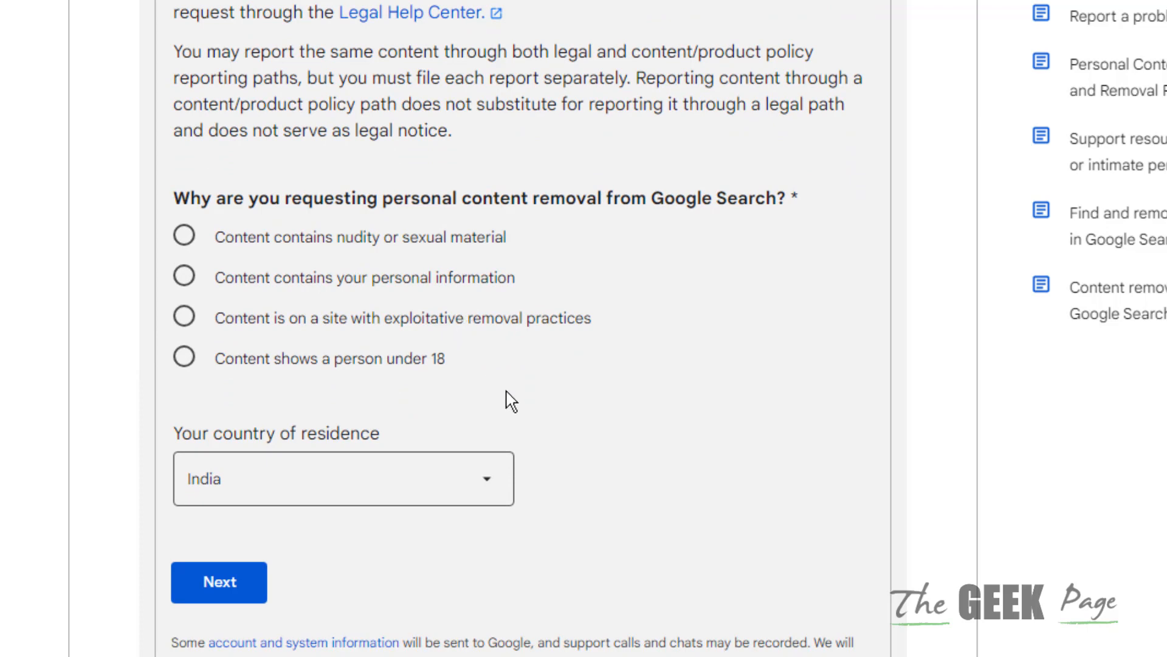
mouse_move(163, 312)
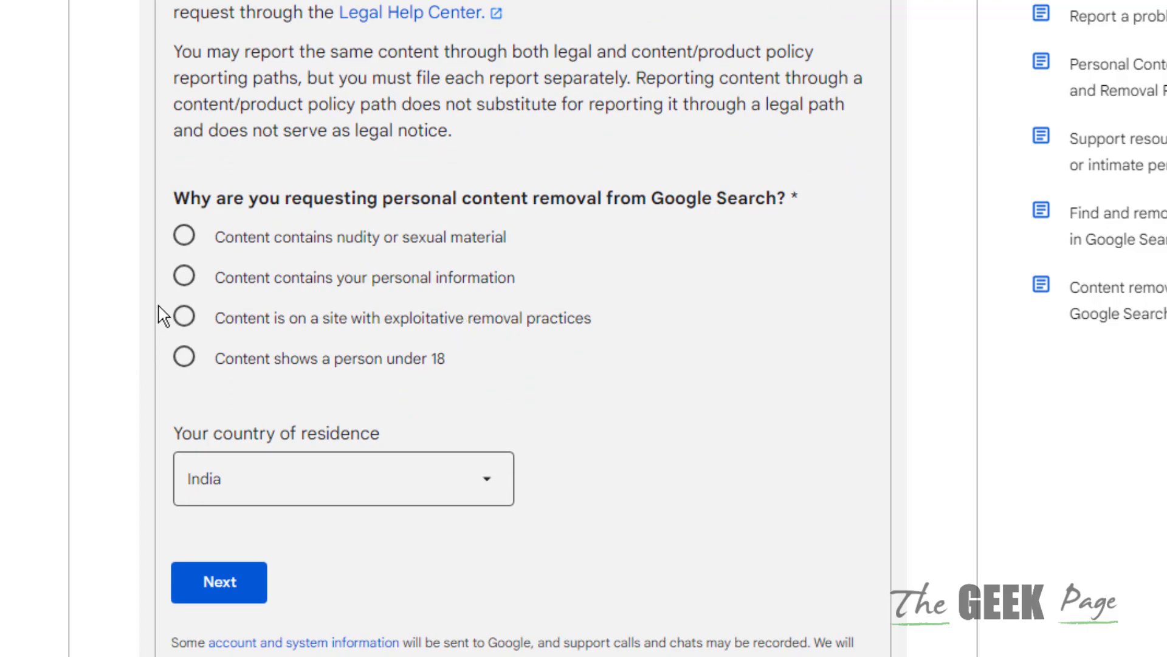
click(183, 277)
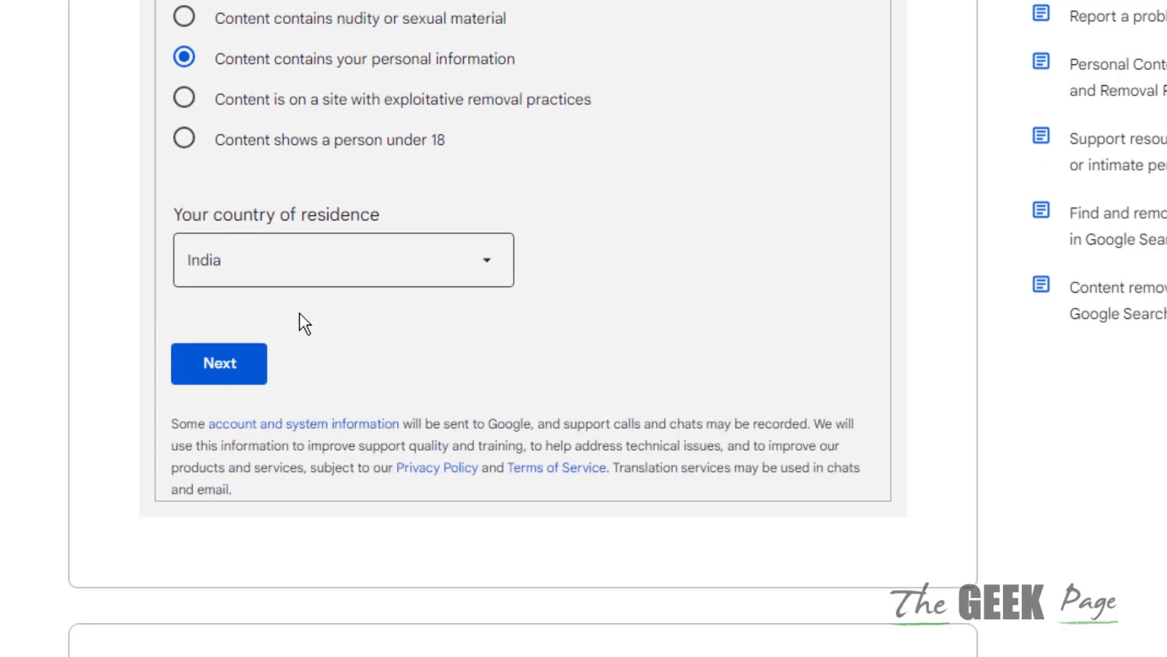
click(219, 364)
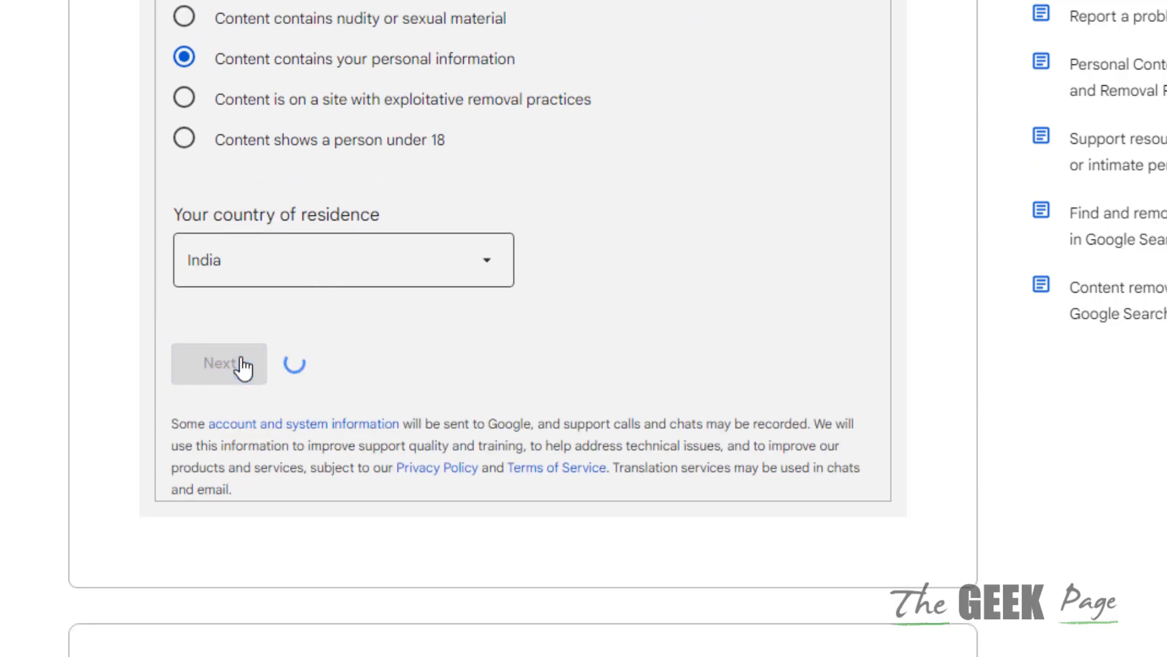
click(219, 364)
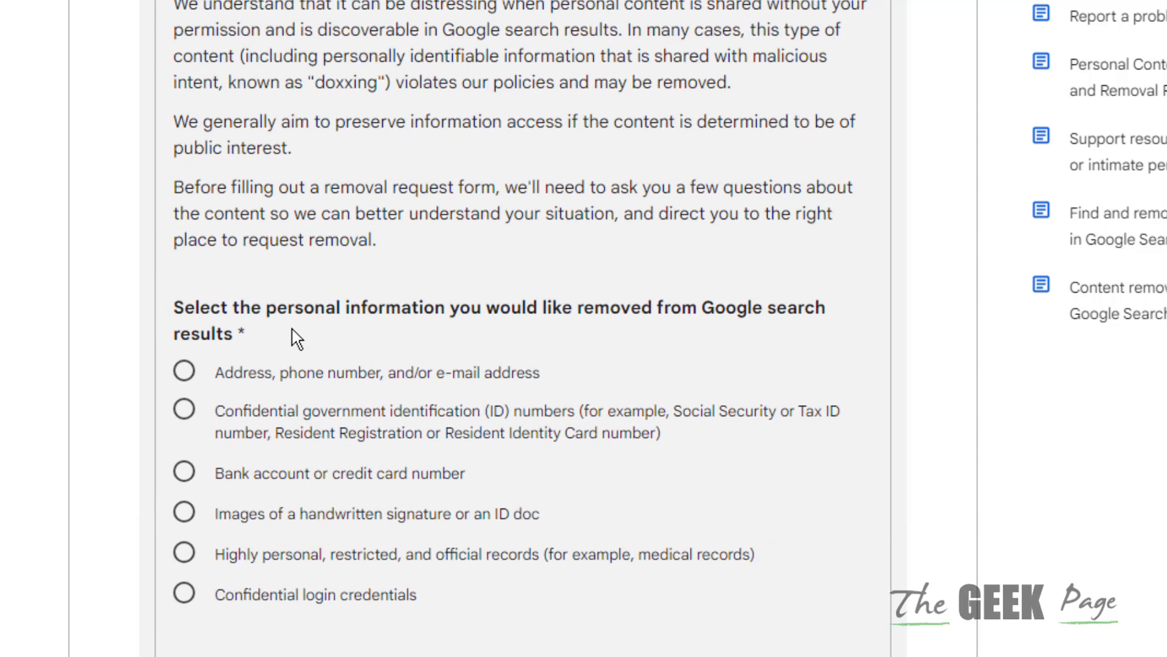
Scroll through the government ID option to the ID number, issuing country and doxxing fields.
scroll(down, 3)
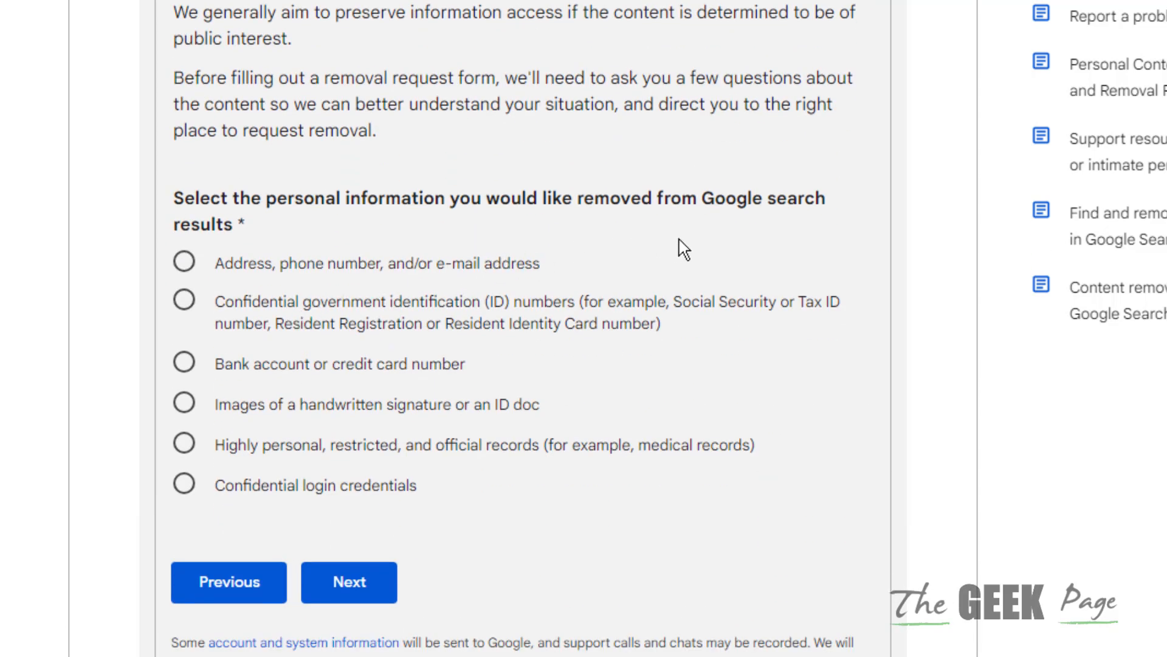
mouse_move(642, 347)
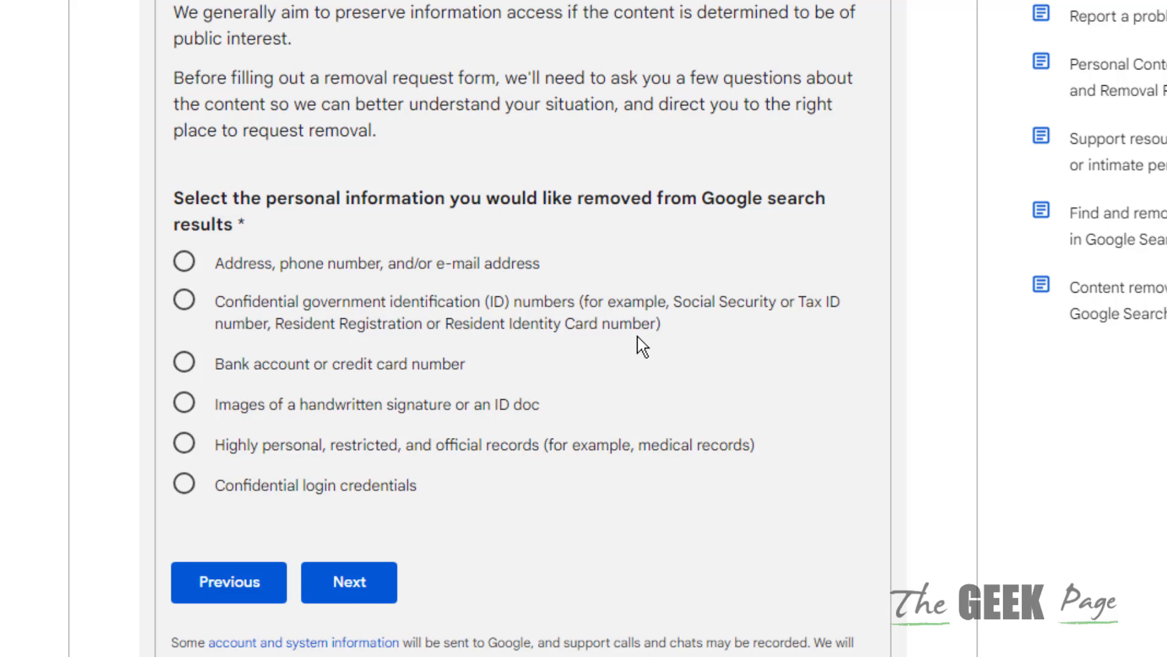
scroll(down, 3)
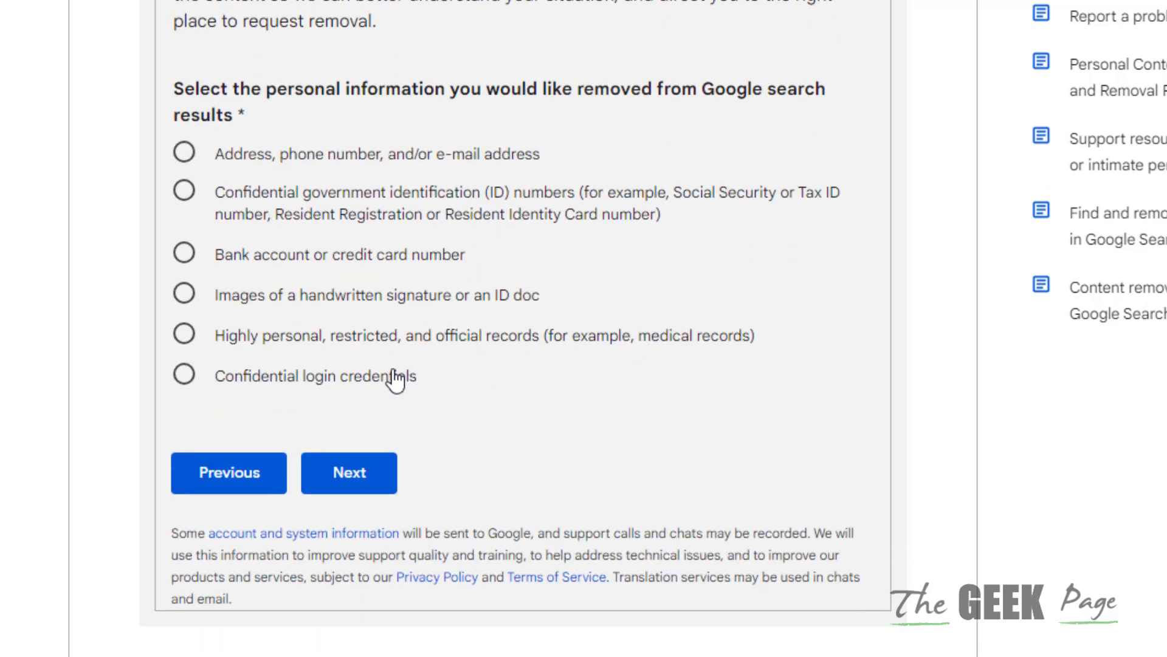
mouse_move(387, 371)
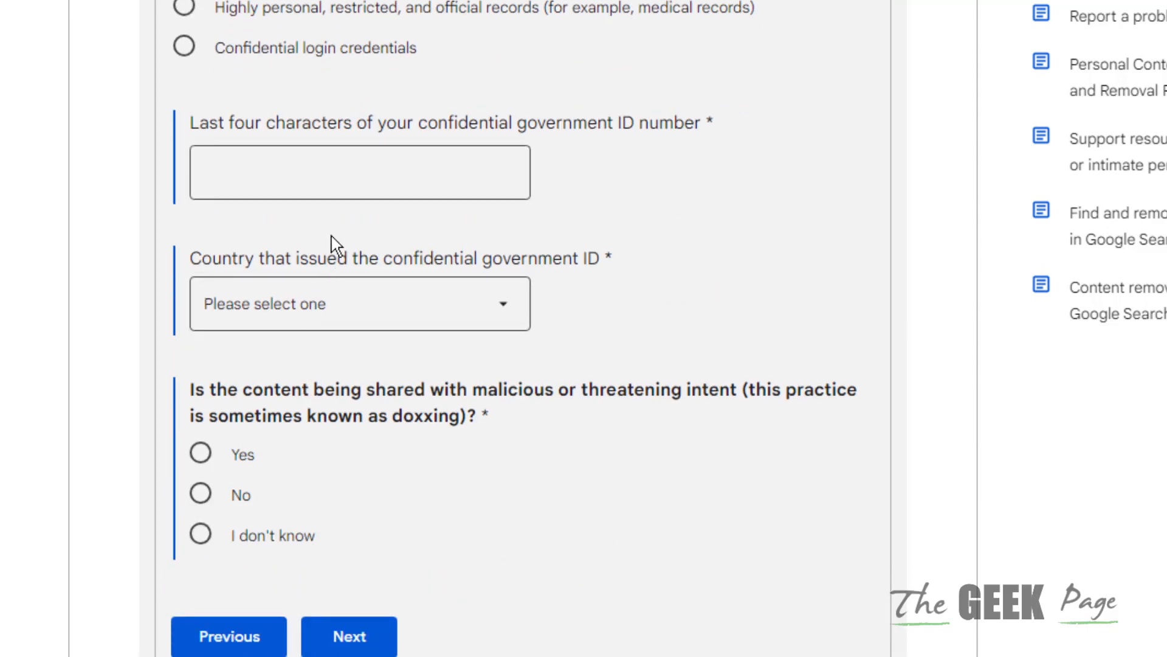
scroll(down, 3)
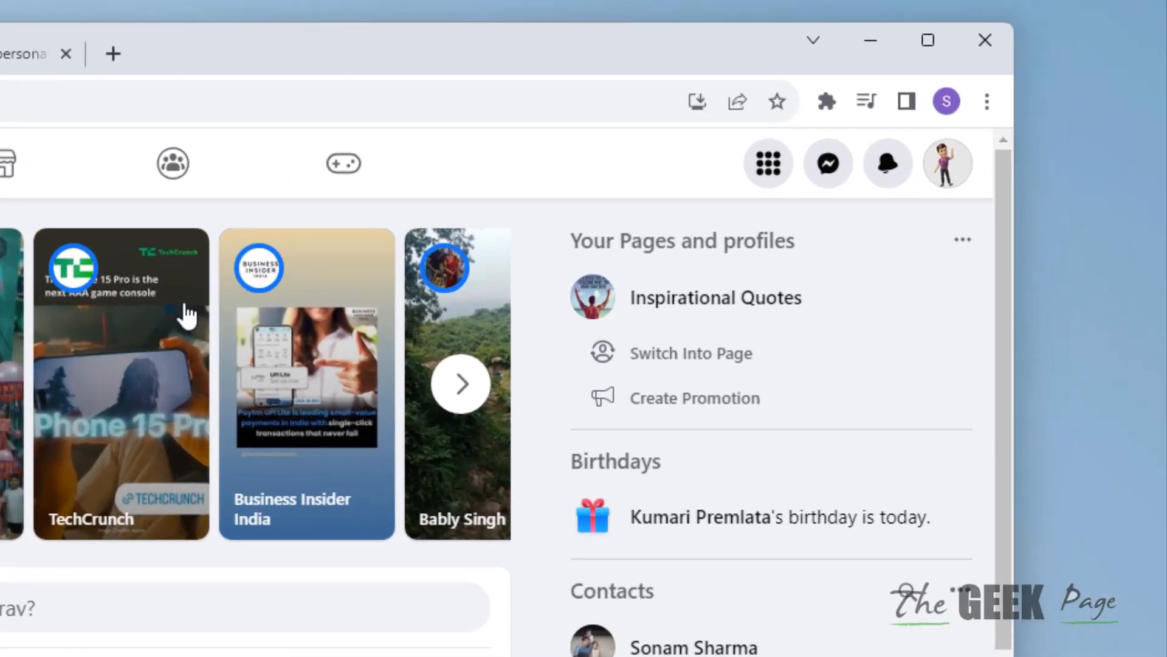
Go to Settings via the profile picture menu and Settings & privacy.
click(946, 163)
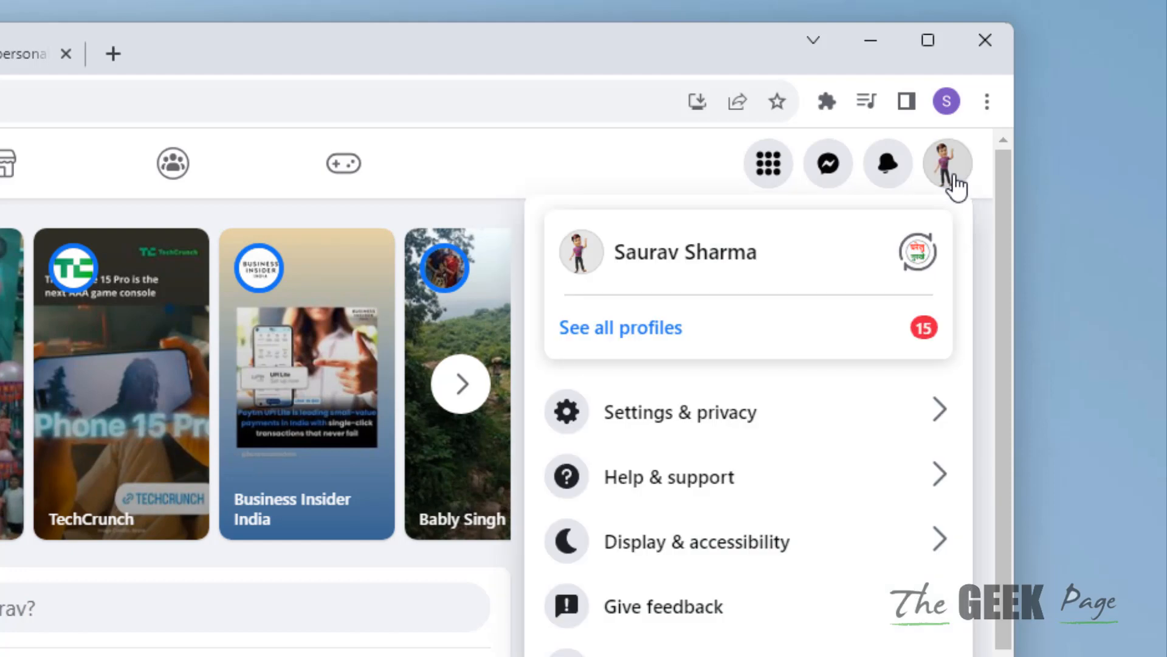
click(678, 411)
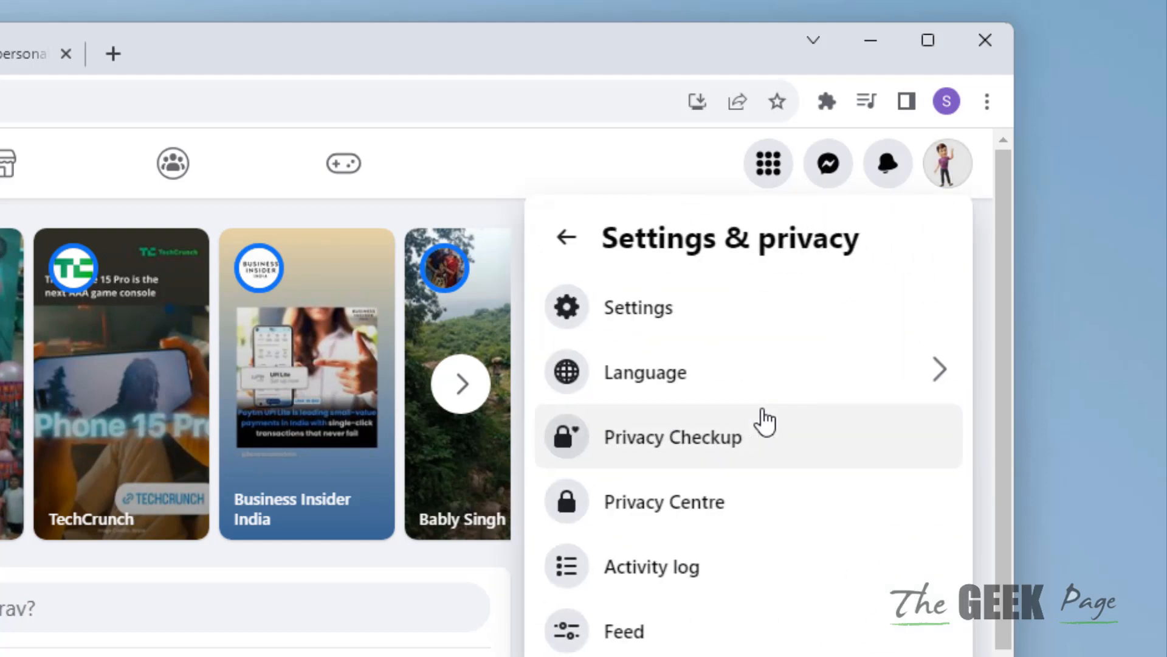
click(566, 237)
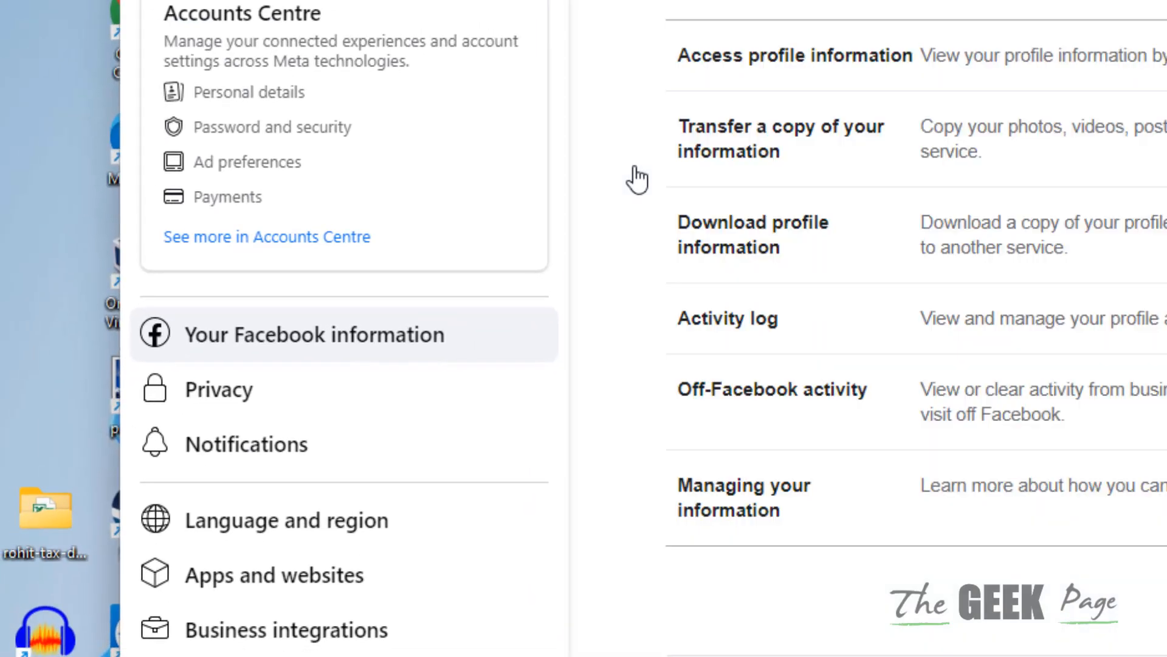
mouse_move(289, 405)
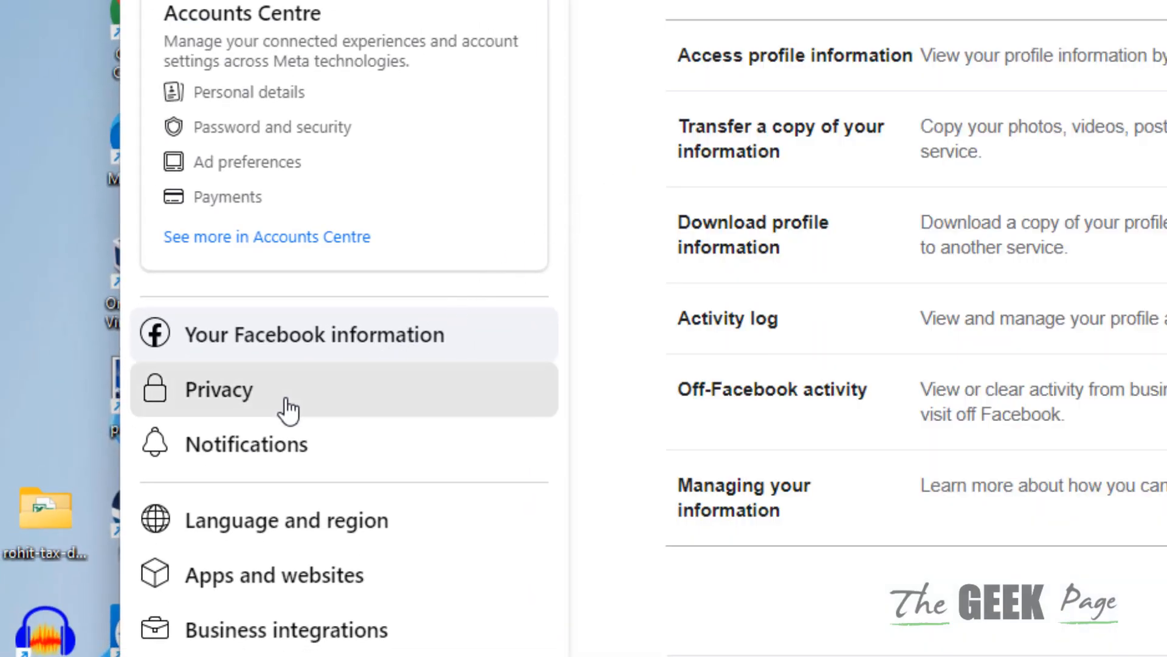
Open Privacy and scroll to 'How people can find and contact you'.
click(219, 389)
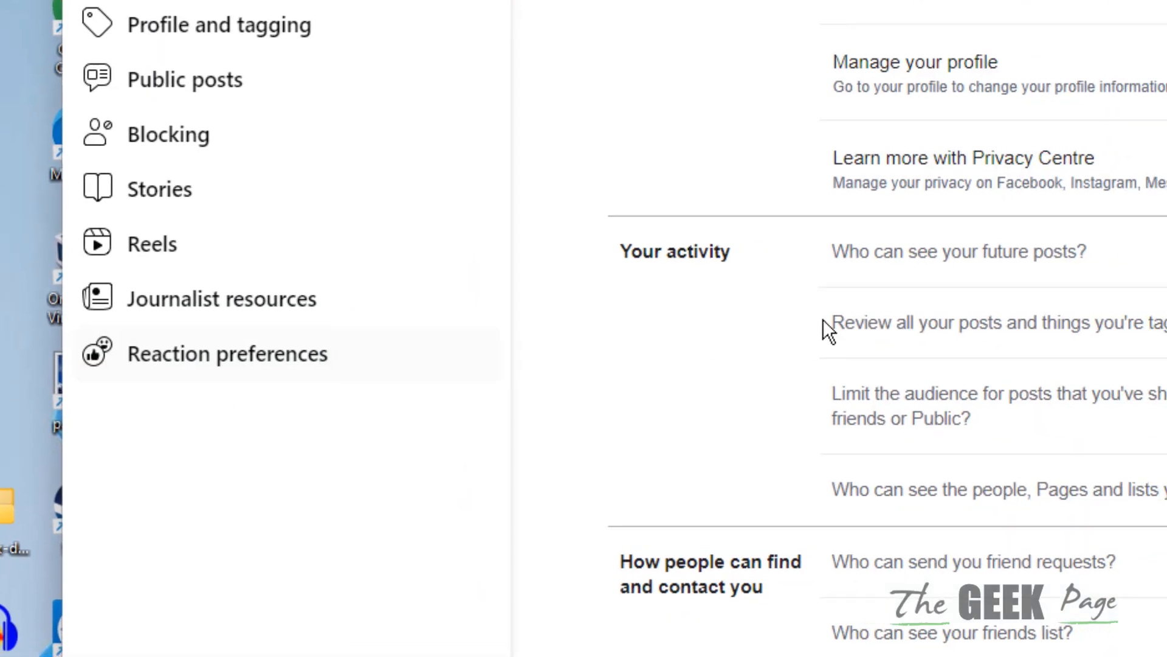
scroll(down, 3)
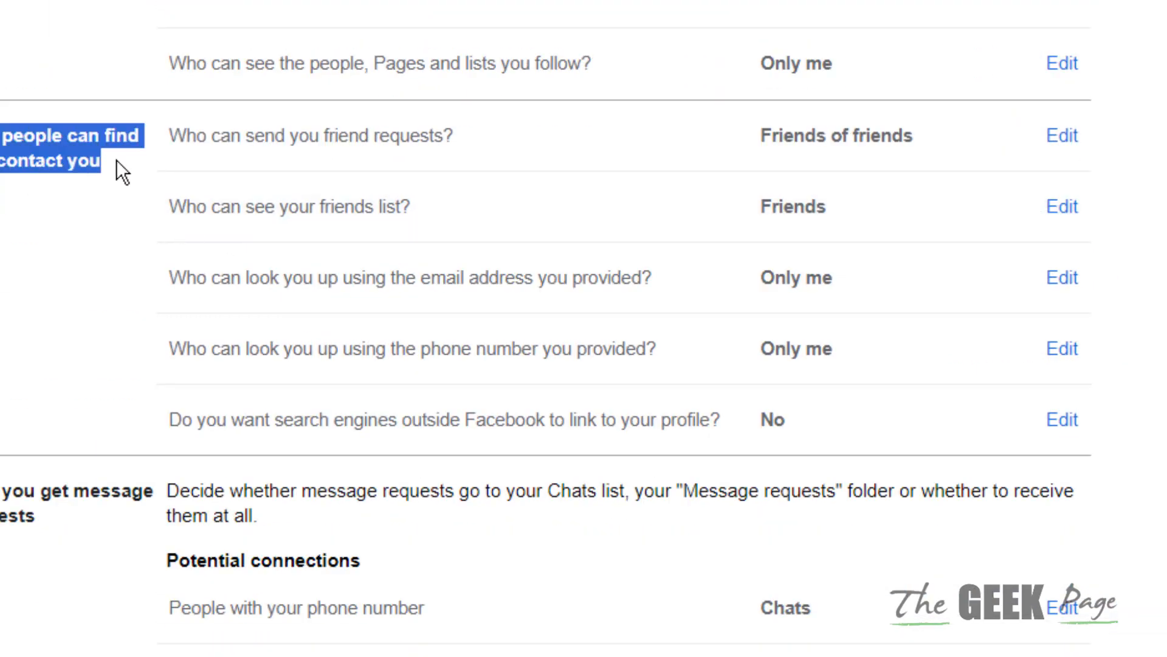
mouse_move(255, 445)
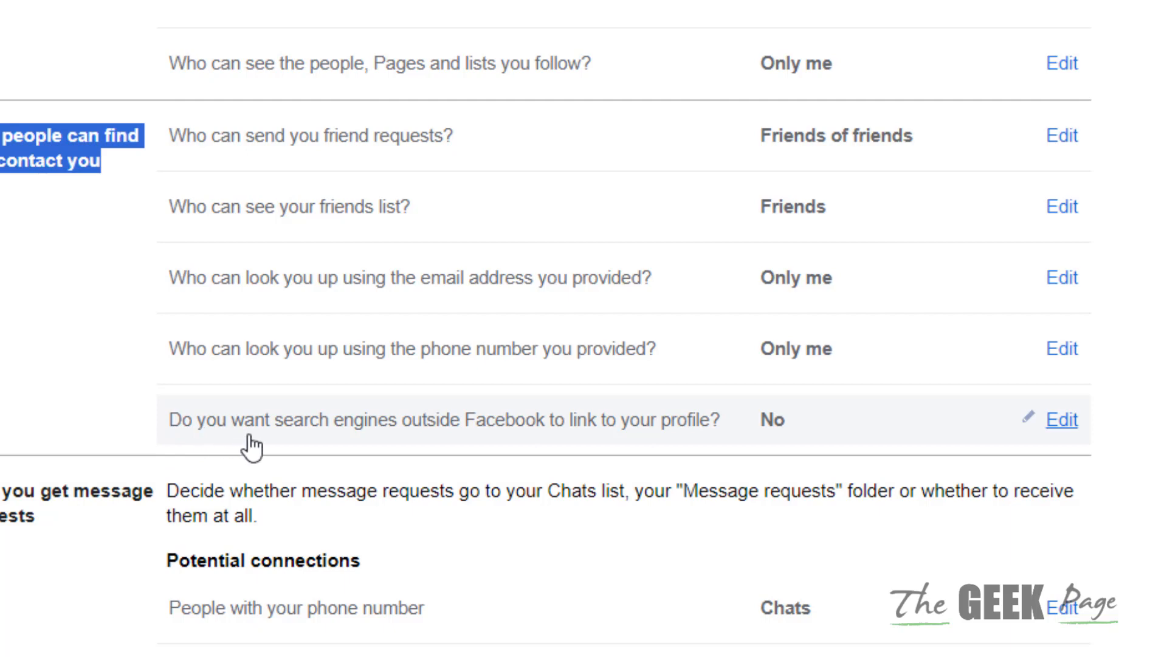
mouse_move(671, 439)
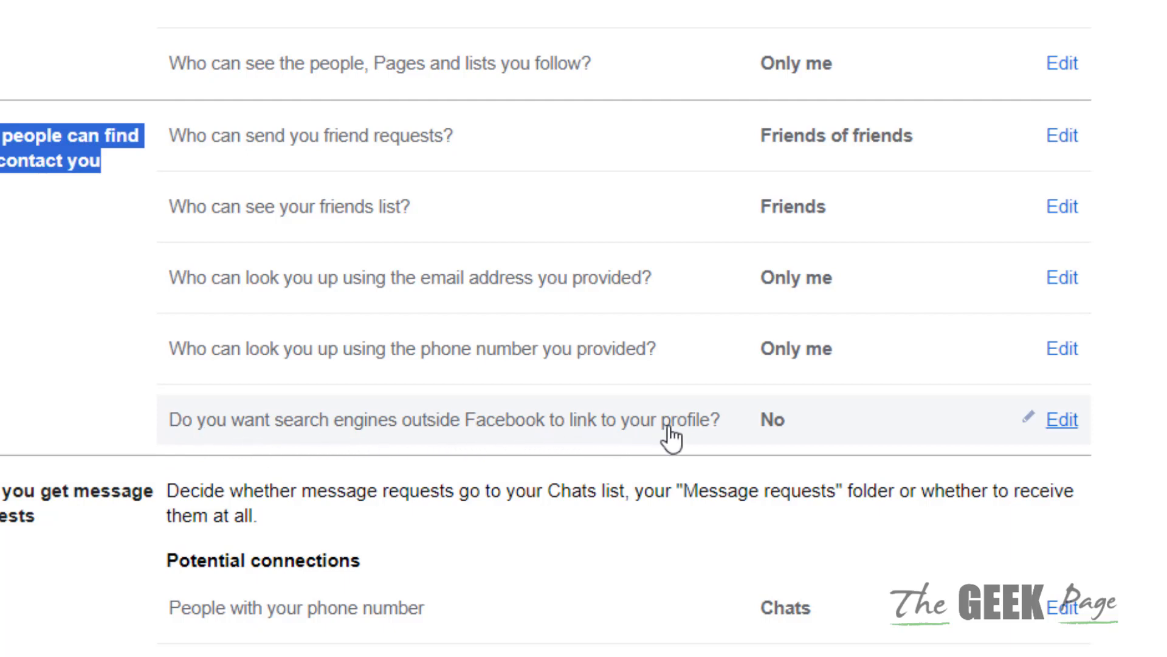
click(1060, 420)
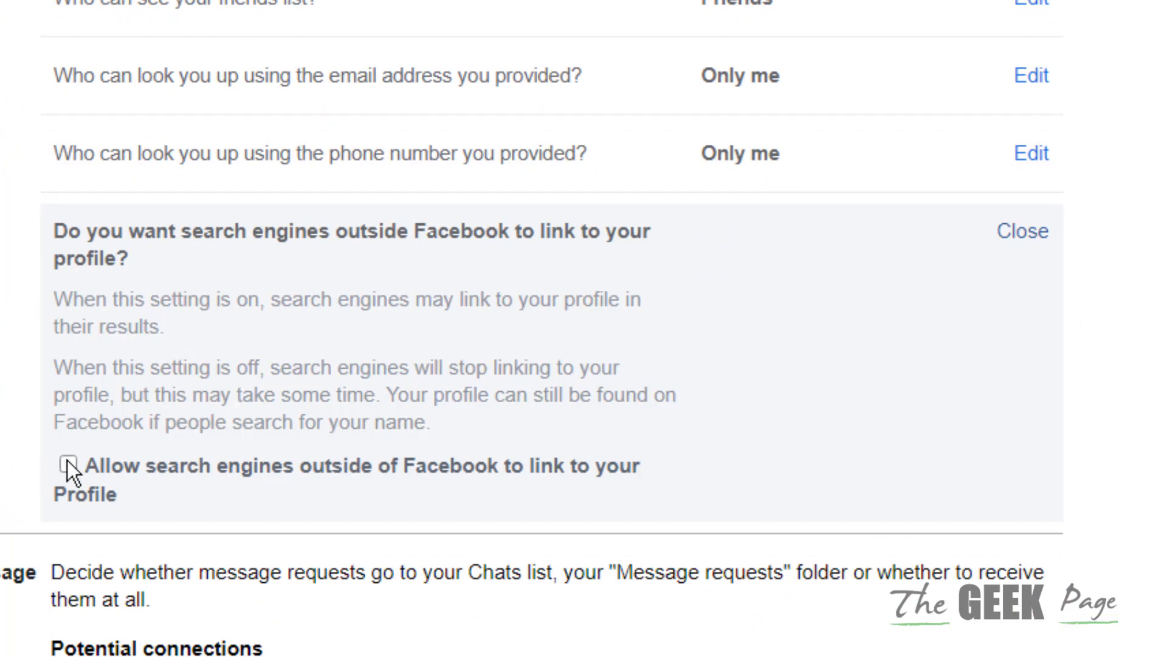
click(69, 464)
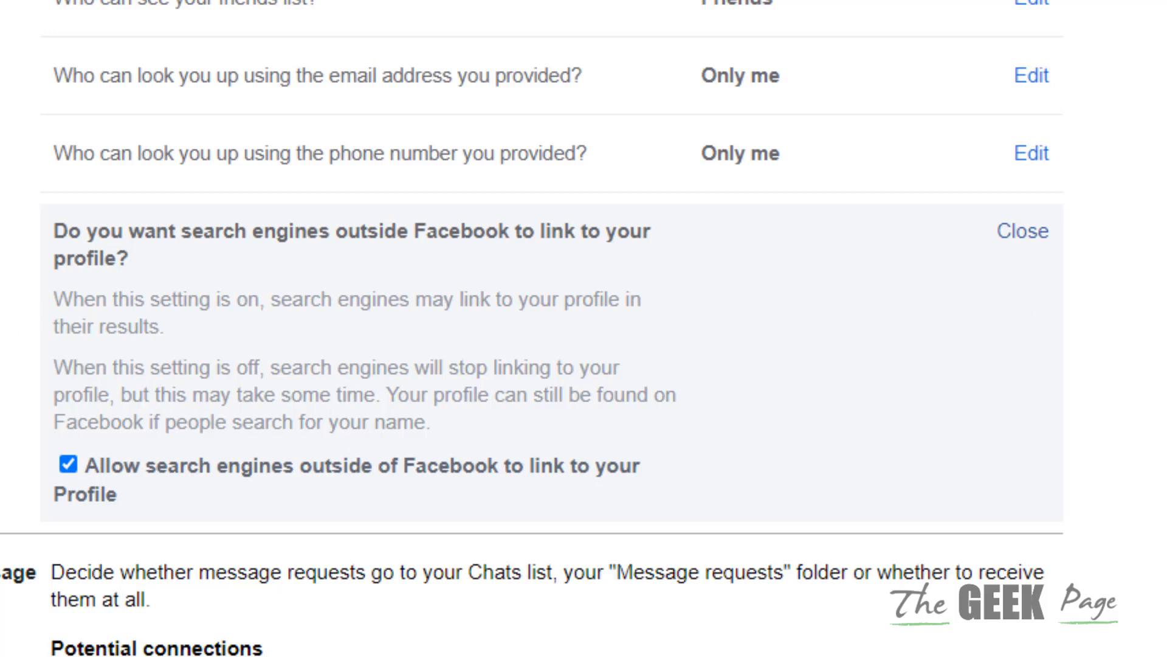
mouse_move(153, 138)
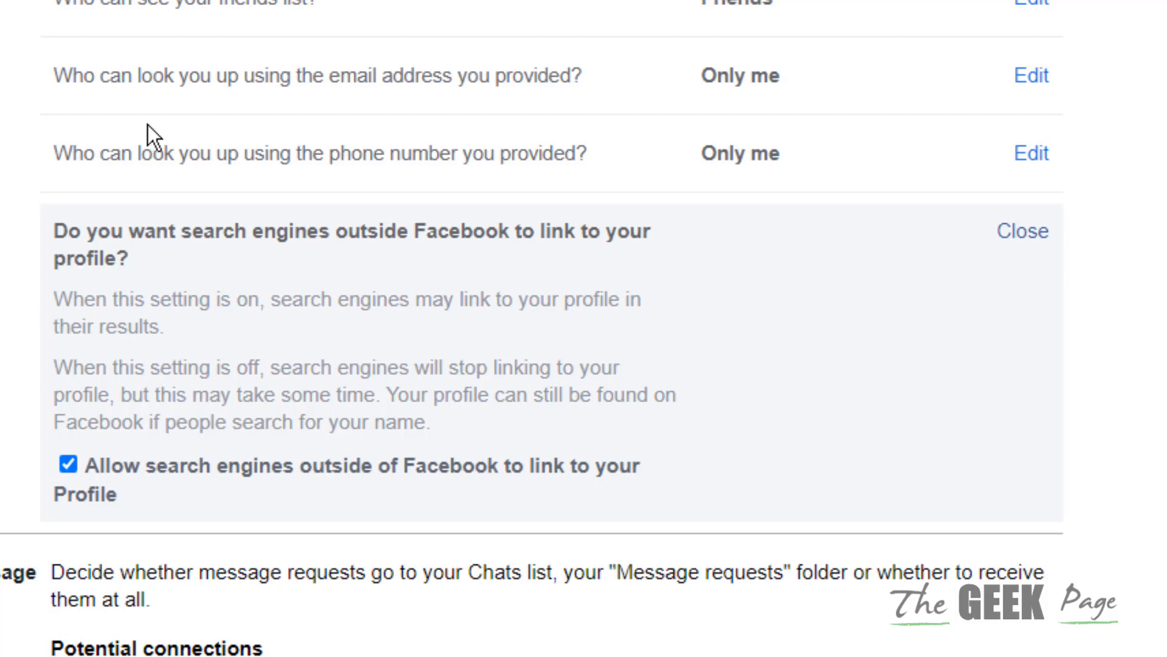
click(1022, 231)
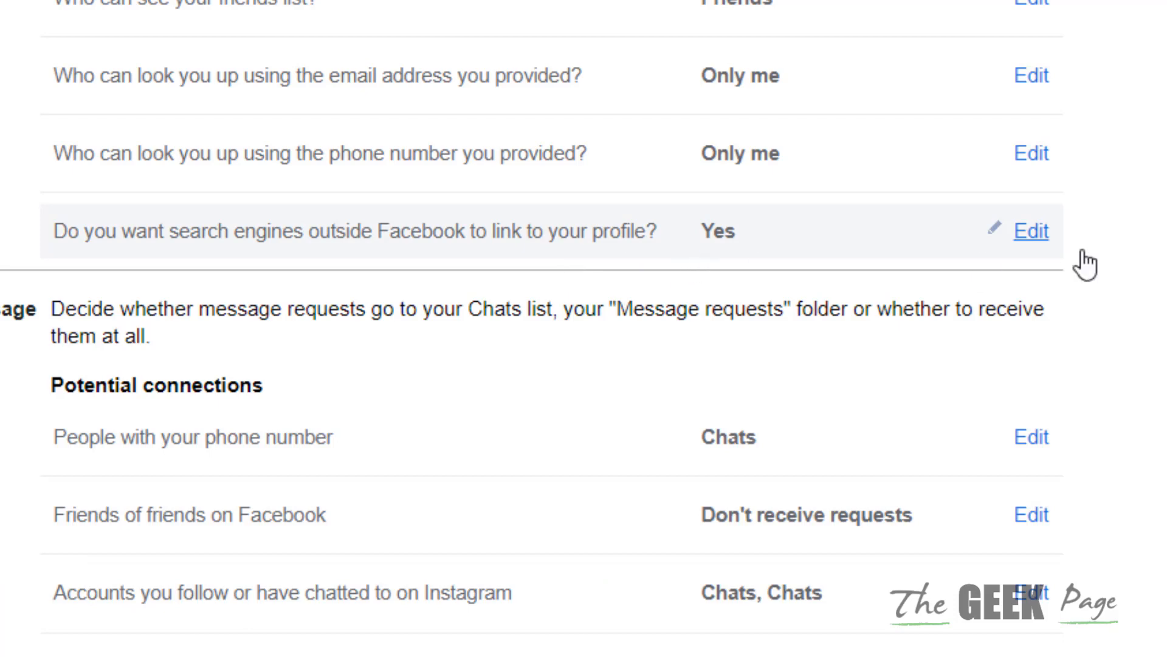
click(1030, 231)
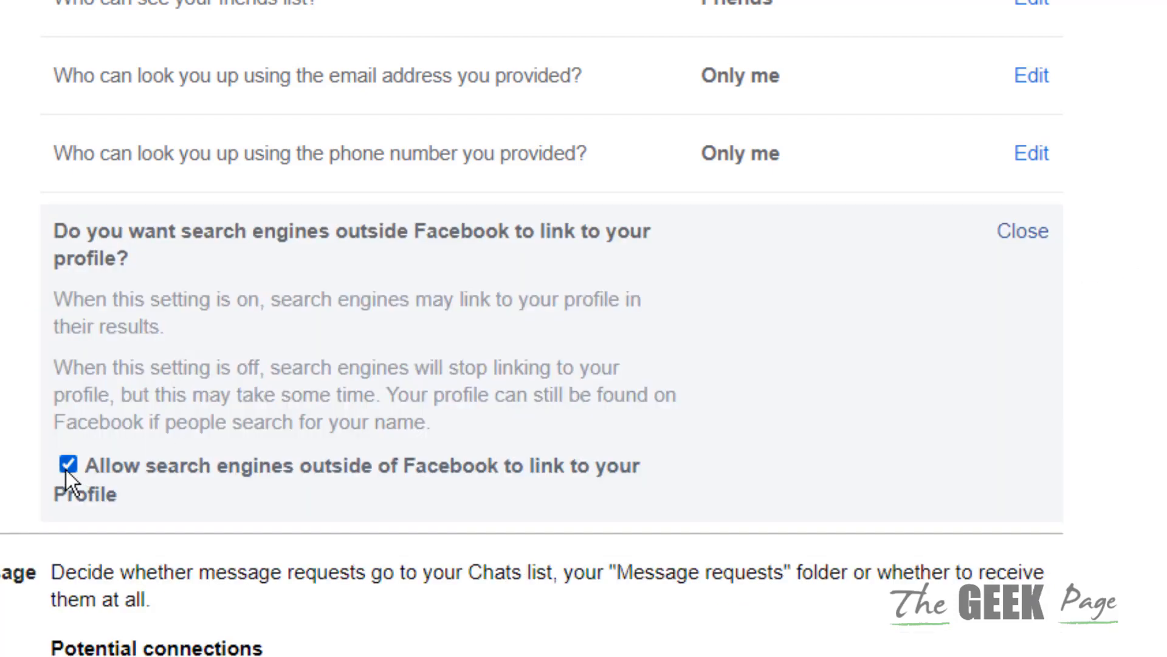
click(69, 464)
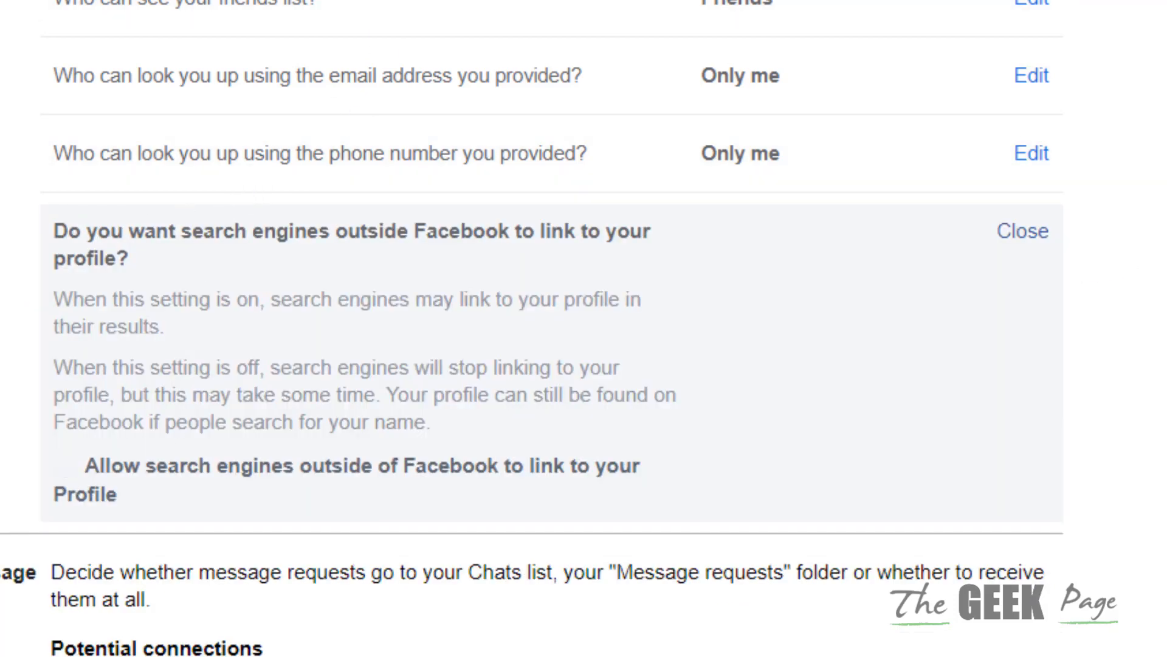
click(1022, 231)
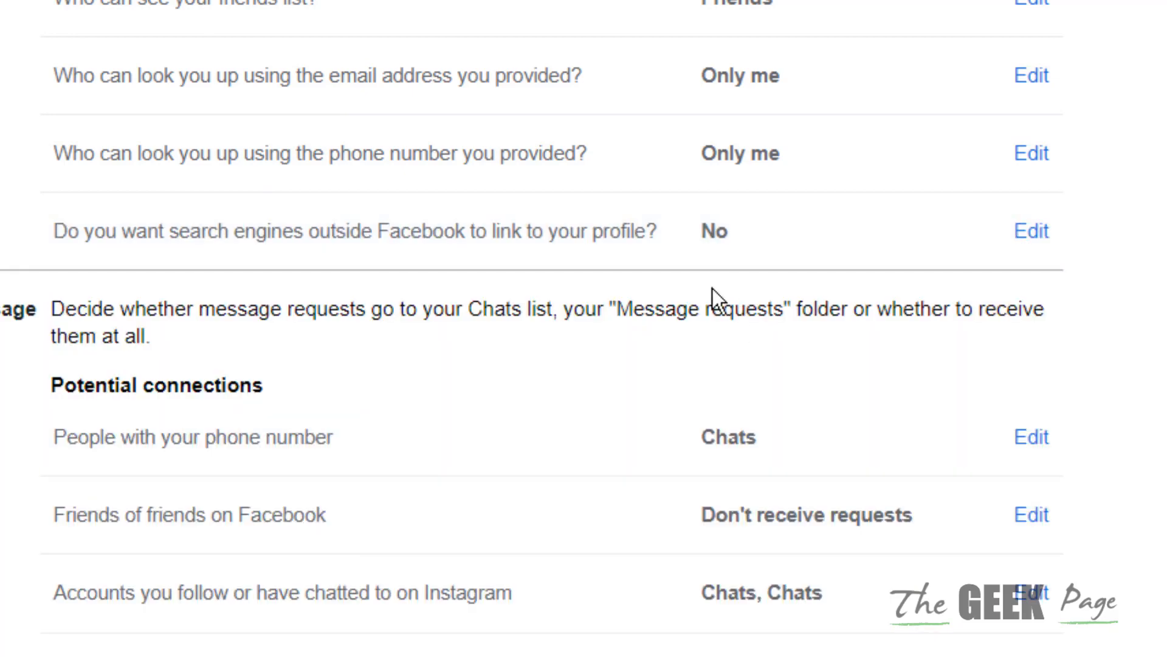
mouse_move(774, 231)
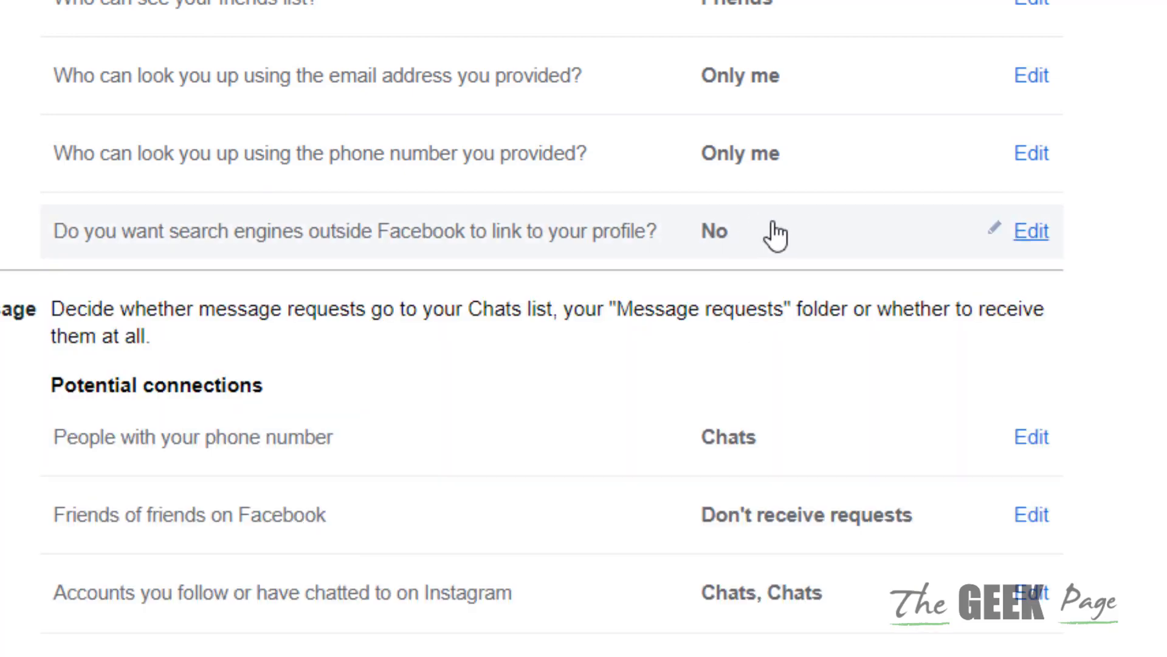